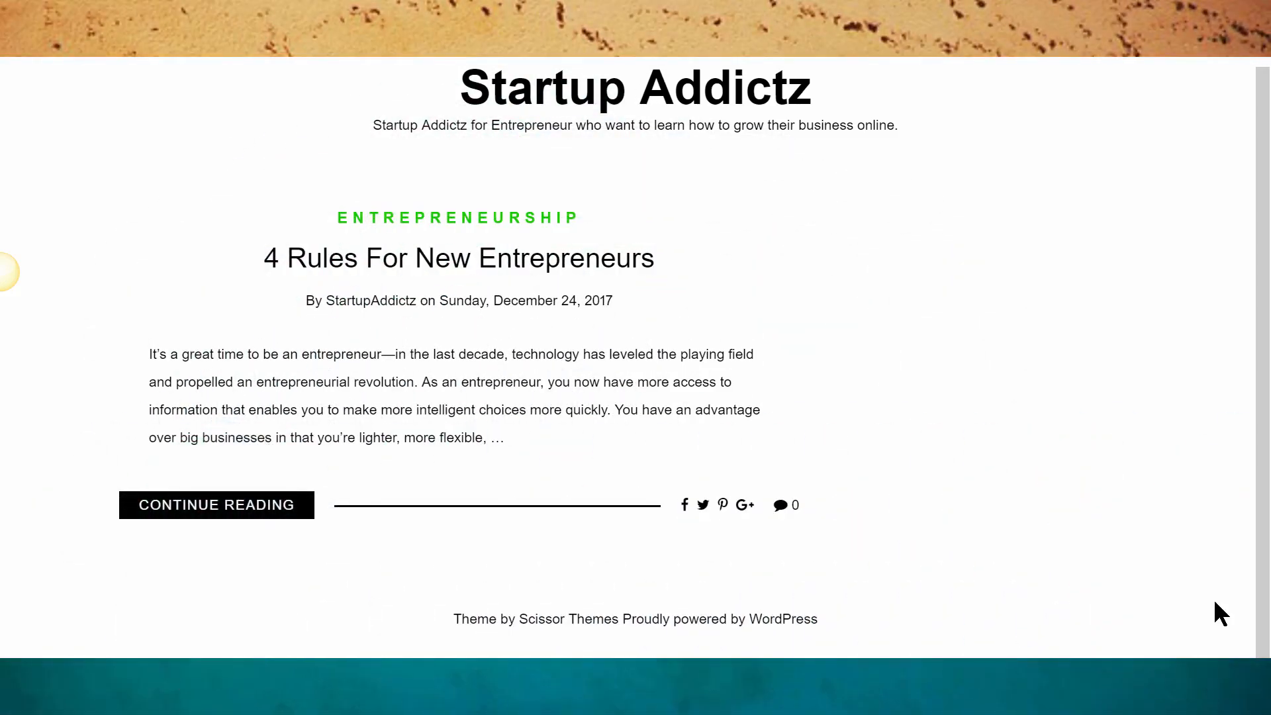
mouse_move(1067, 537)
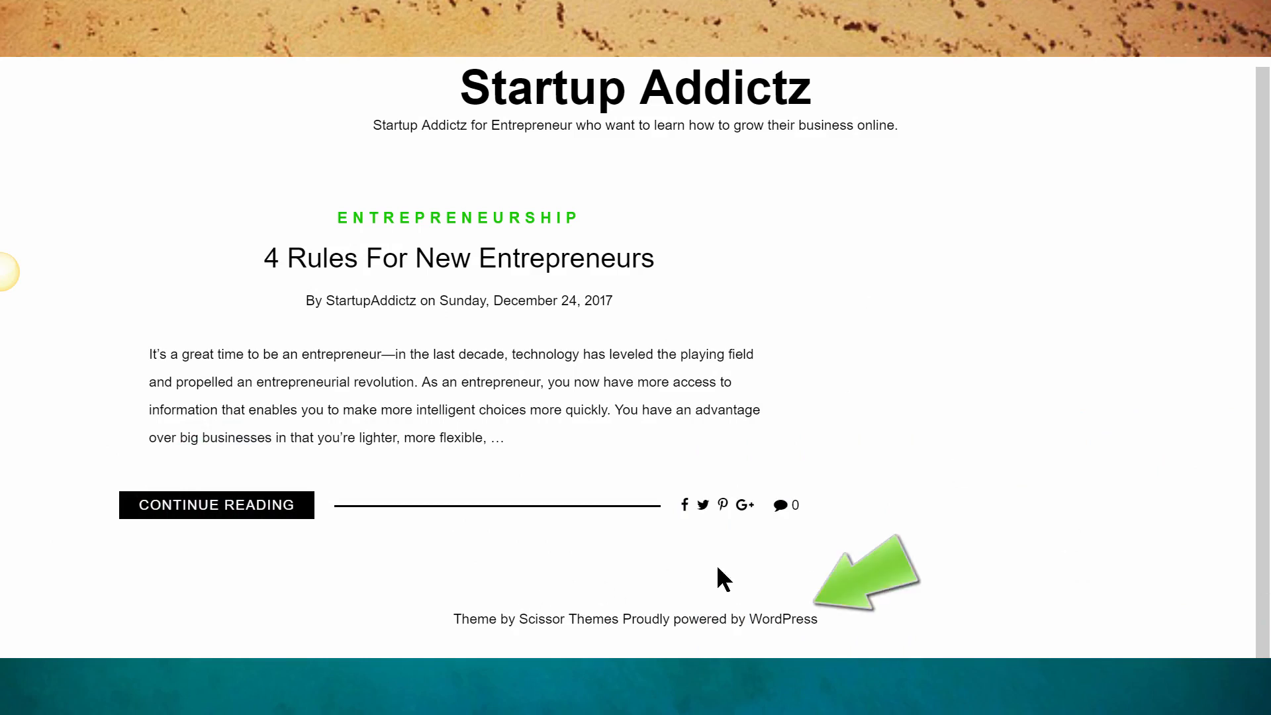
mouse_move(541, 311)
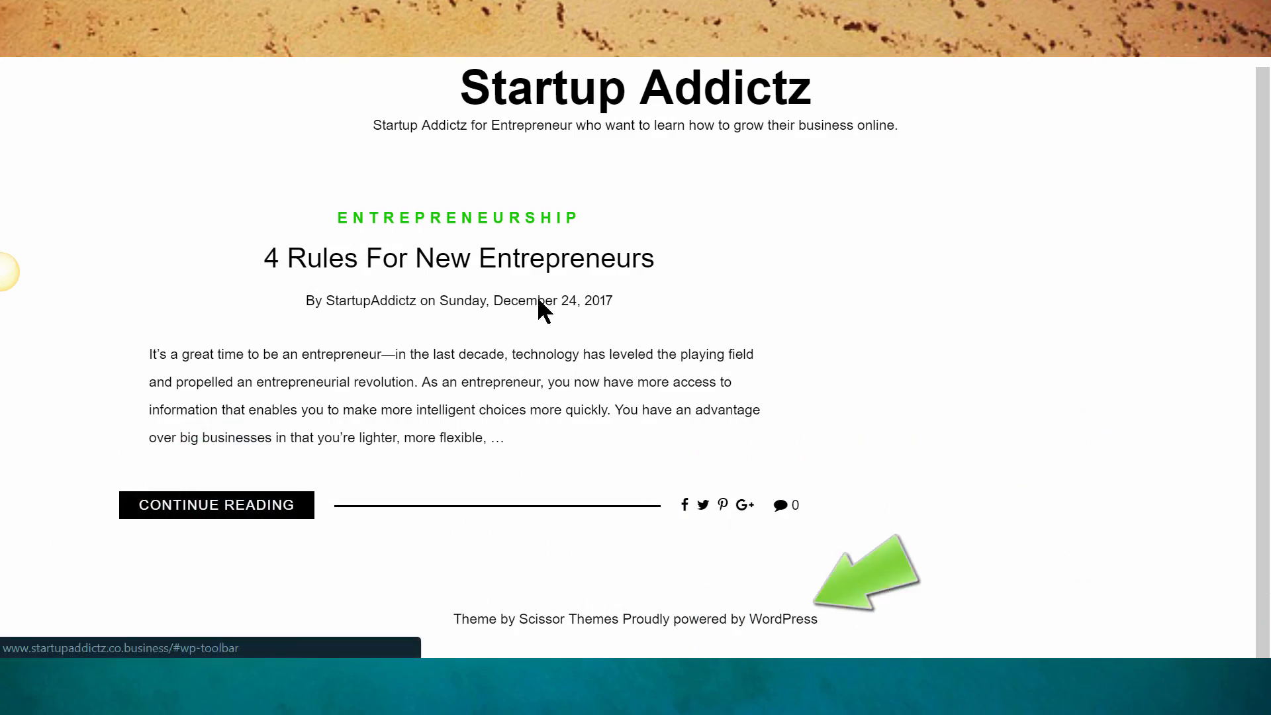
mouse_move(707, 410)
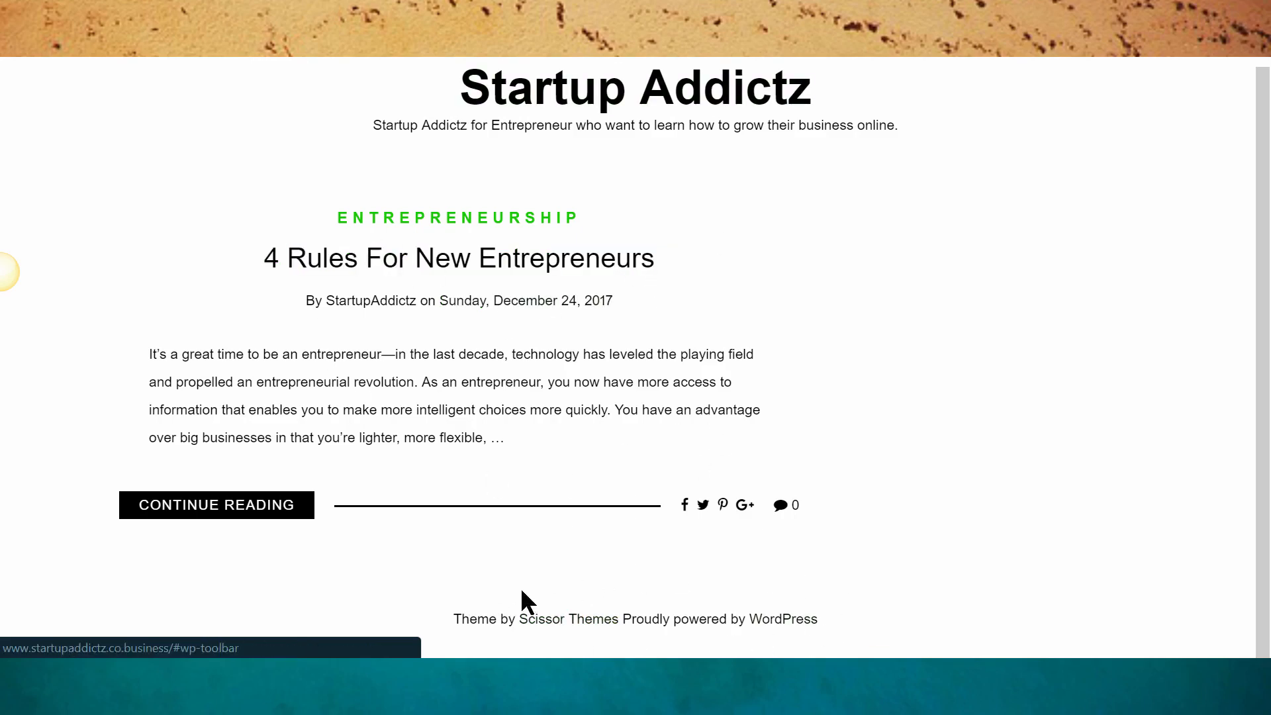
mouse_move(683, 505)
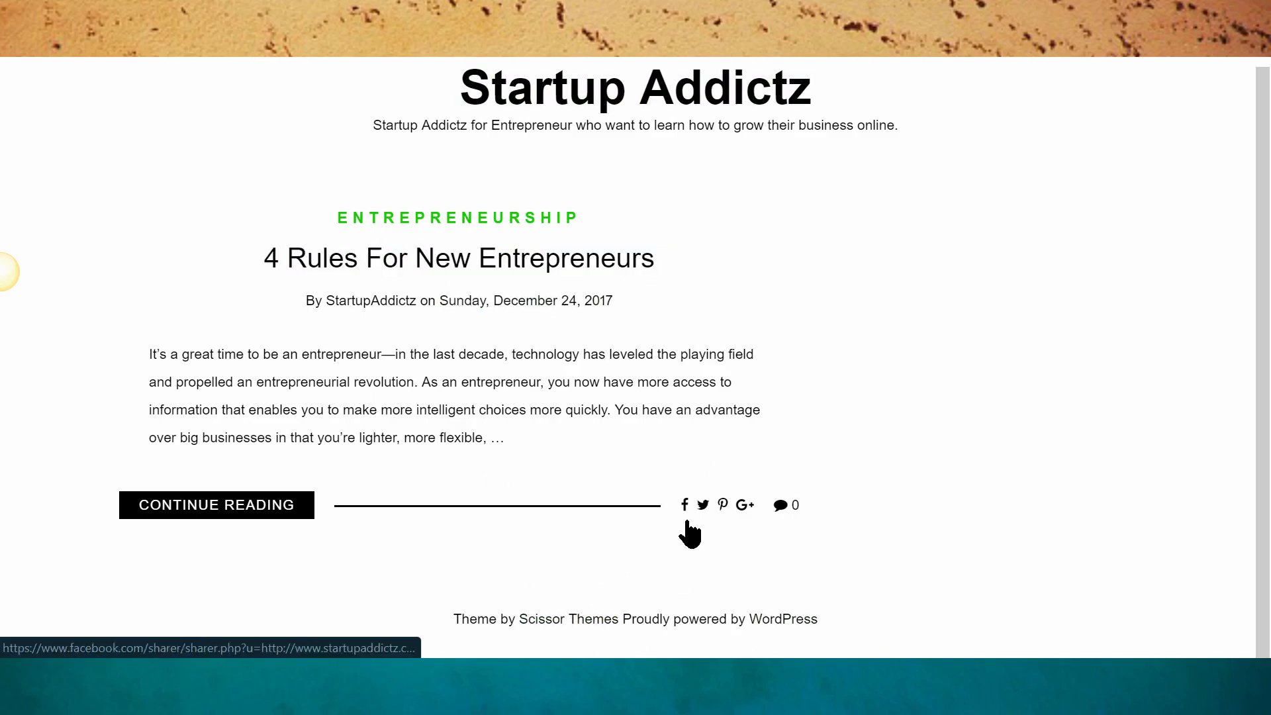
mouse_move(564, 527)
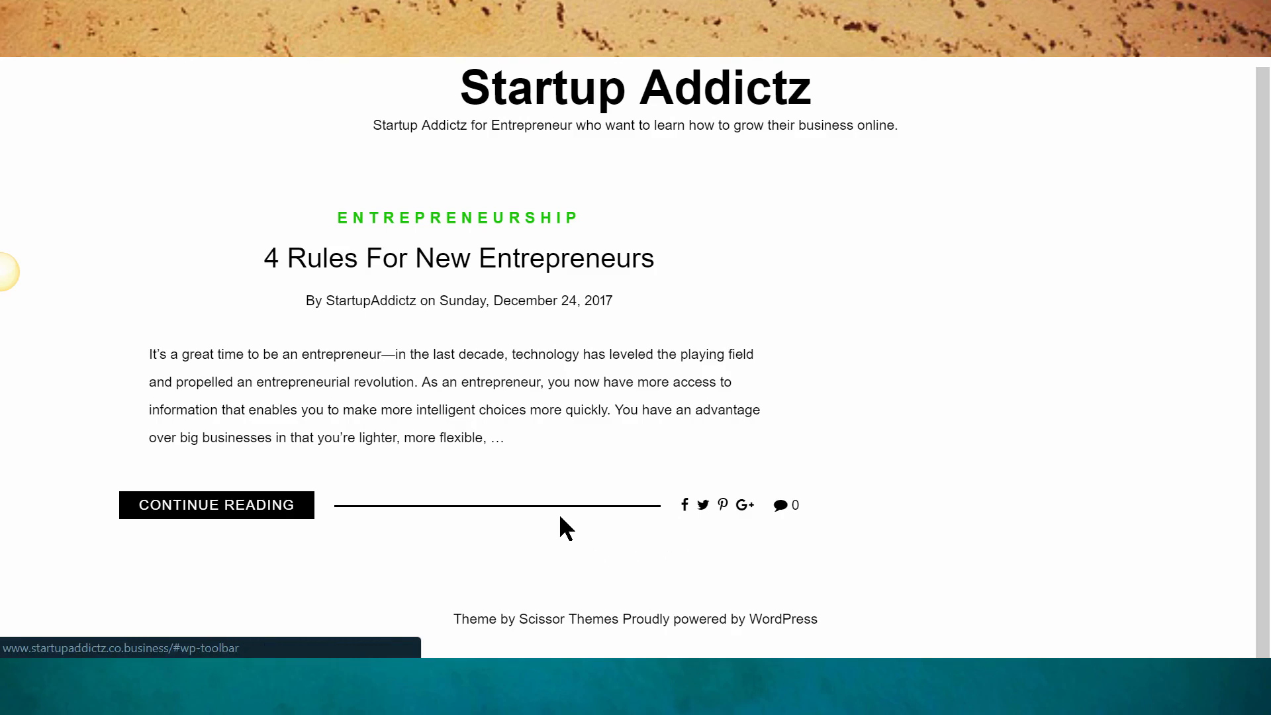
mouse_move(662, 609)
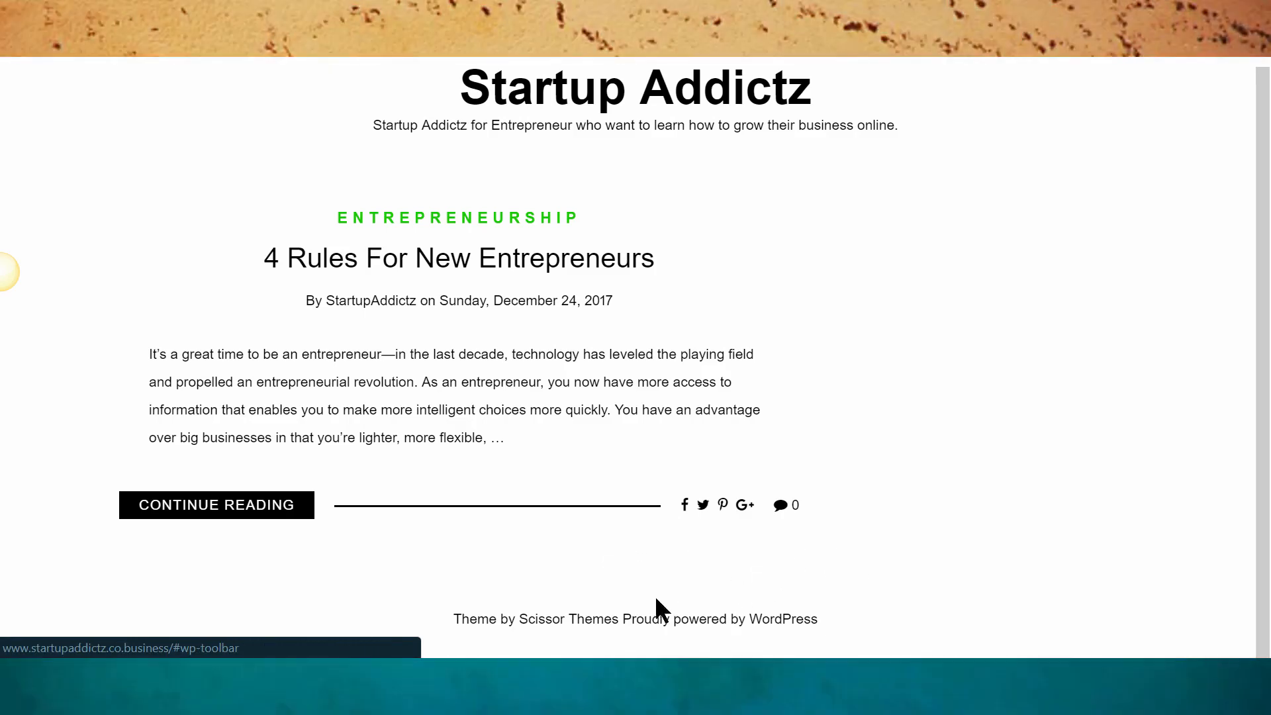
mouse_move(632, 620)
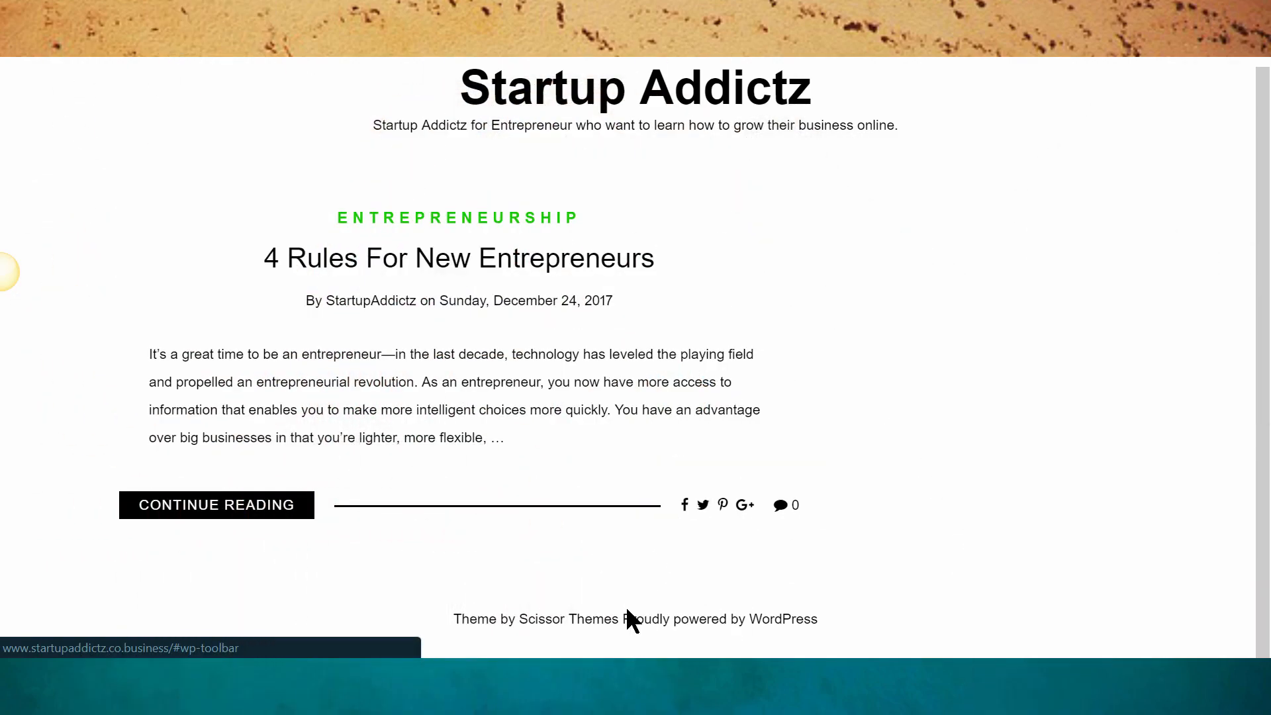
mouse_move(720, 548)
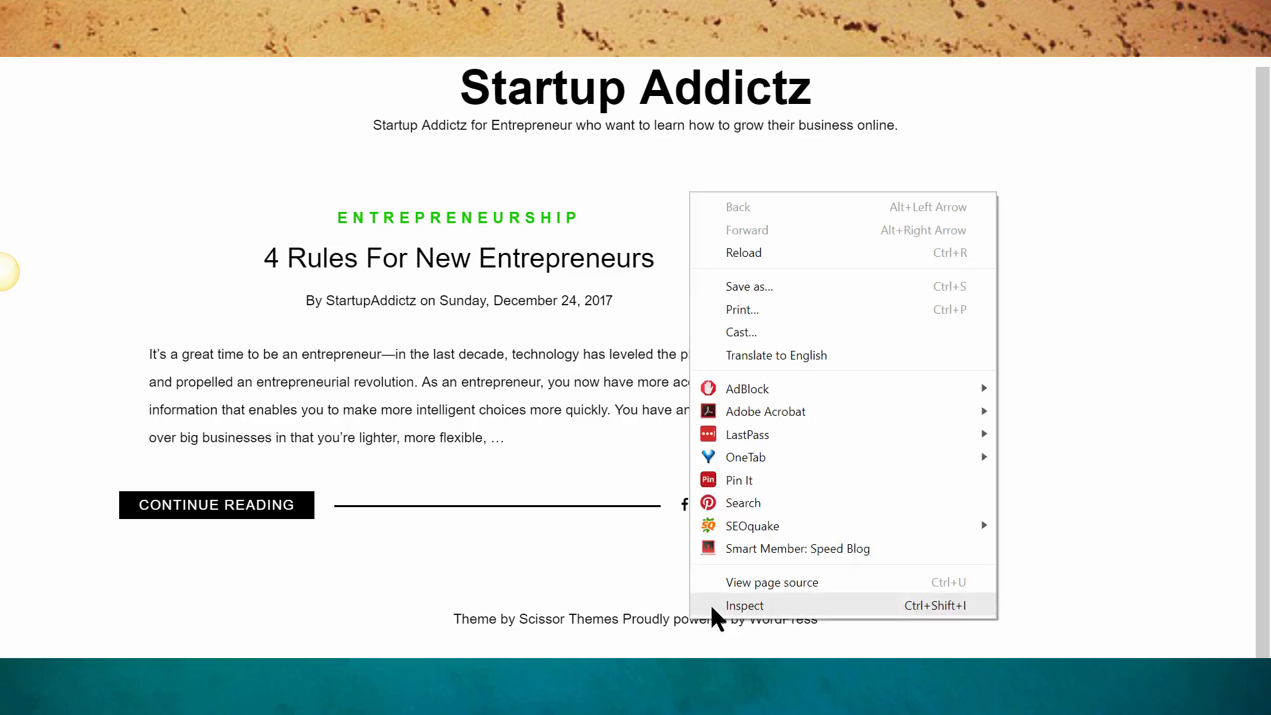
- Inspect the footer credit element, expand its container and view the index page source
left_click(743, 605)
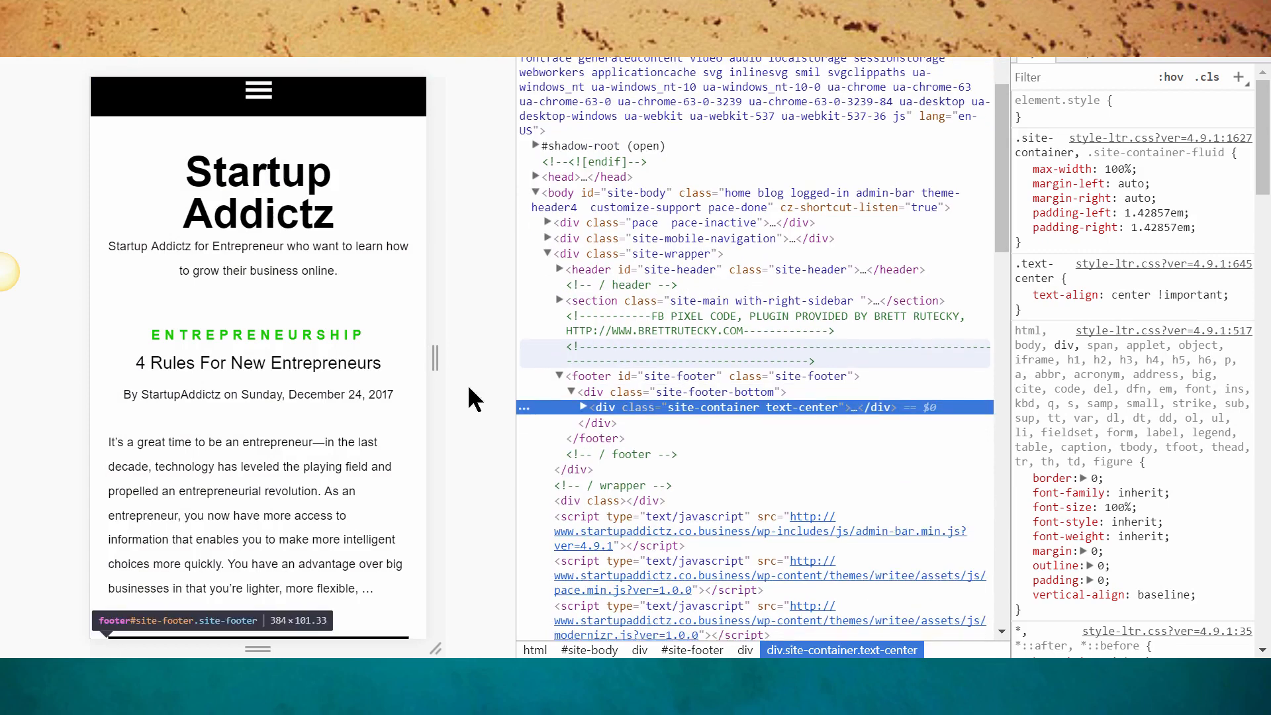
scroll("down", 3)
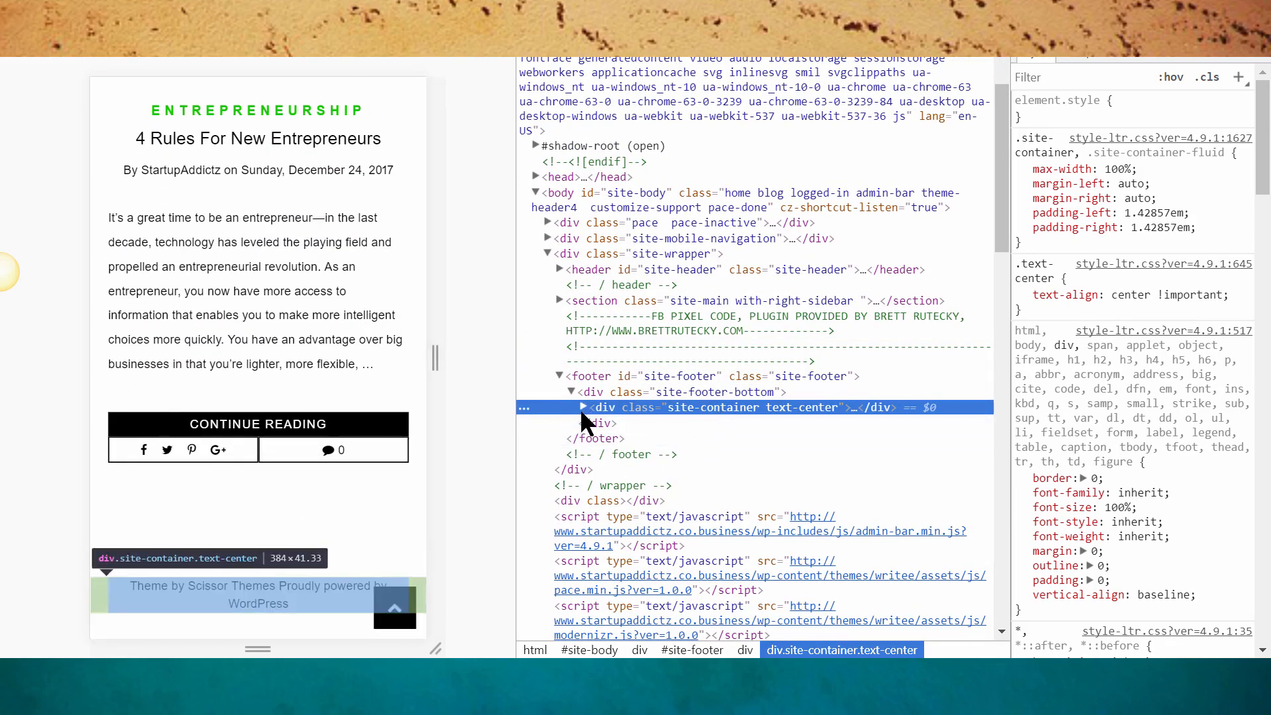
left_click(582, 406)
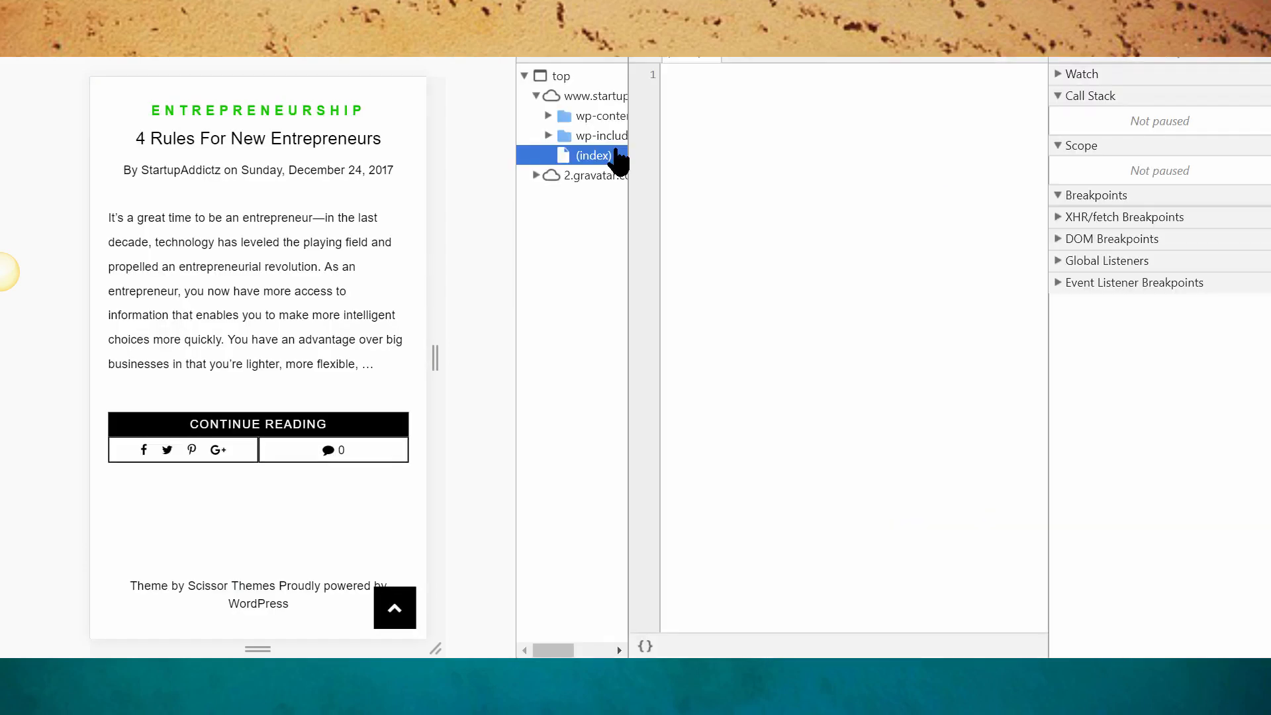
left_click(593, 156)
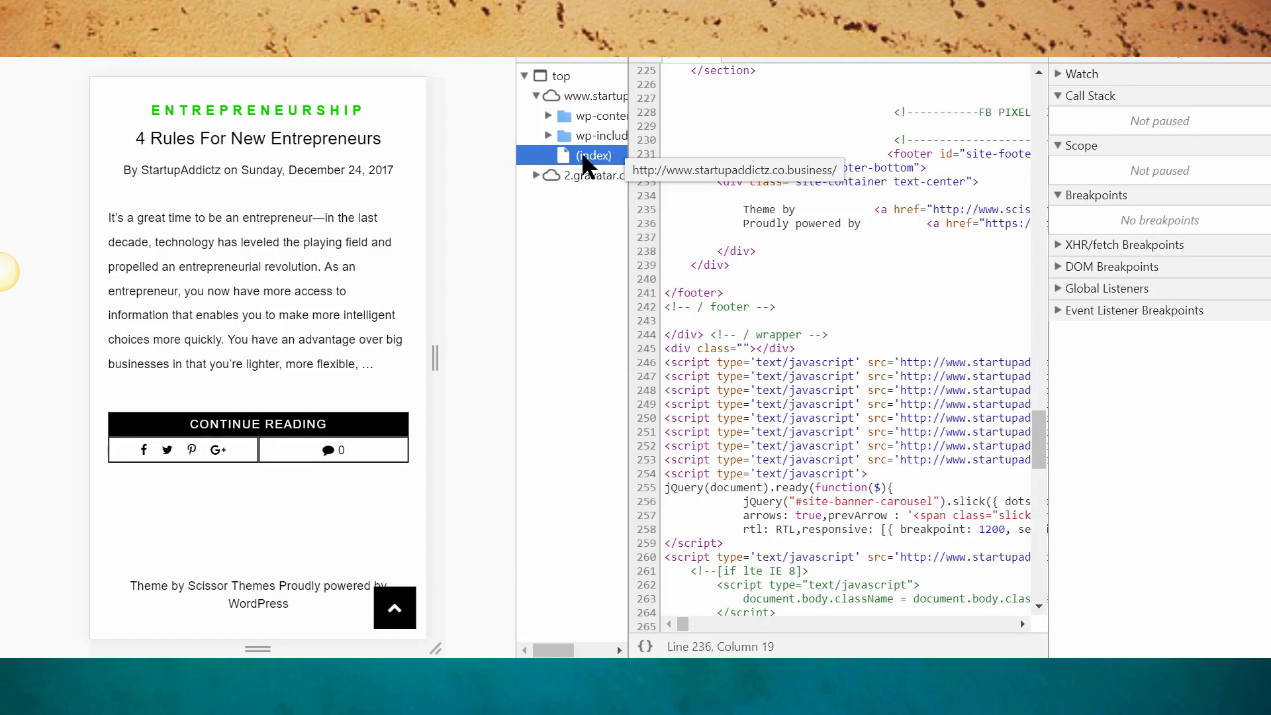
mouse_move(685, 401)
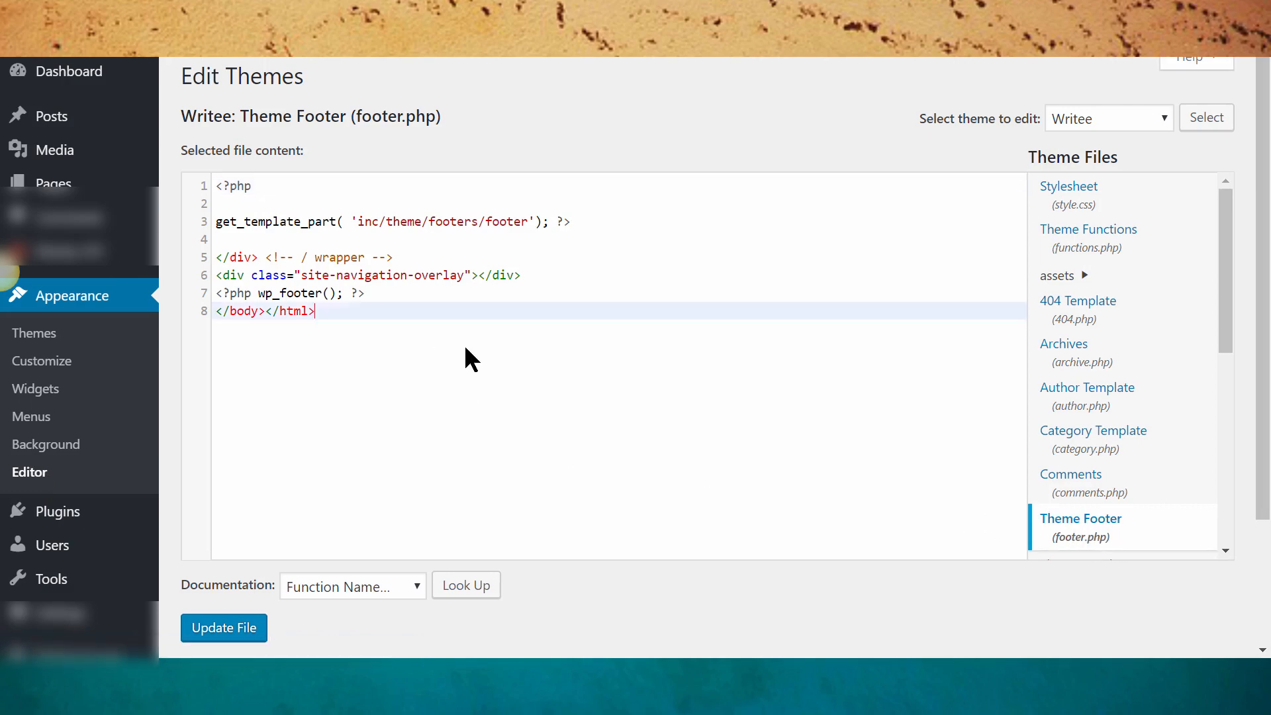
- Search the theme editor's footer.php for 'theme by' and select the Theme Footer file
type("t")
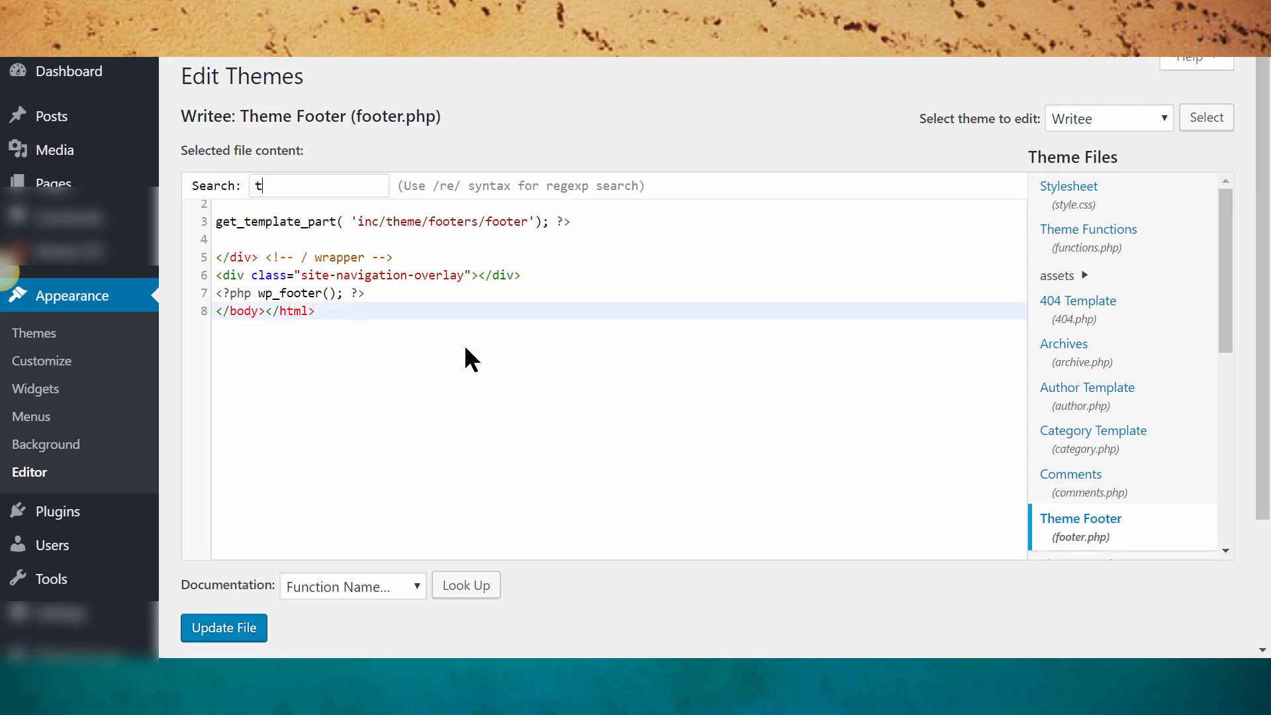
type("heme by")
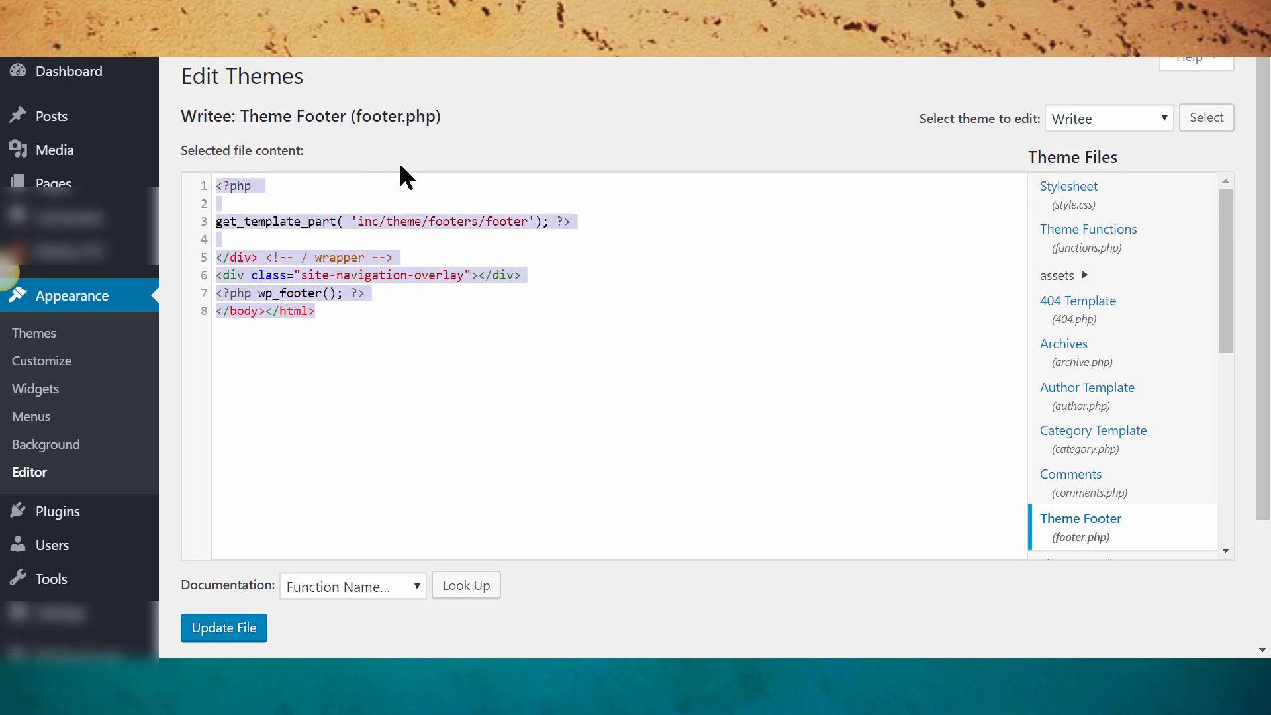
left_click(381, 320)
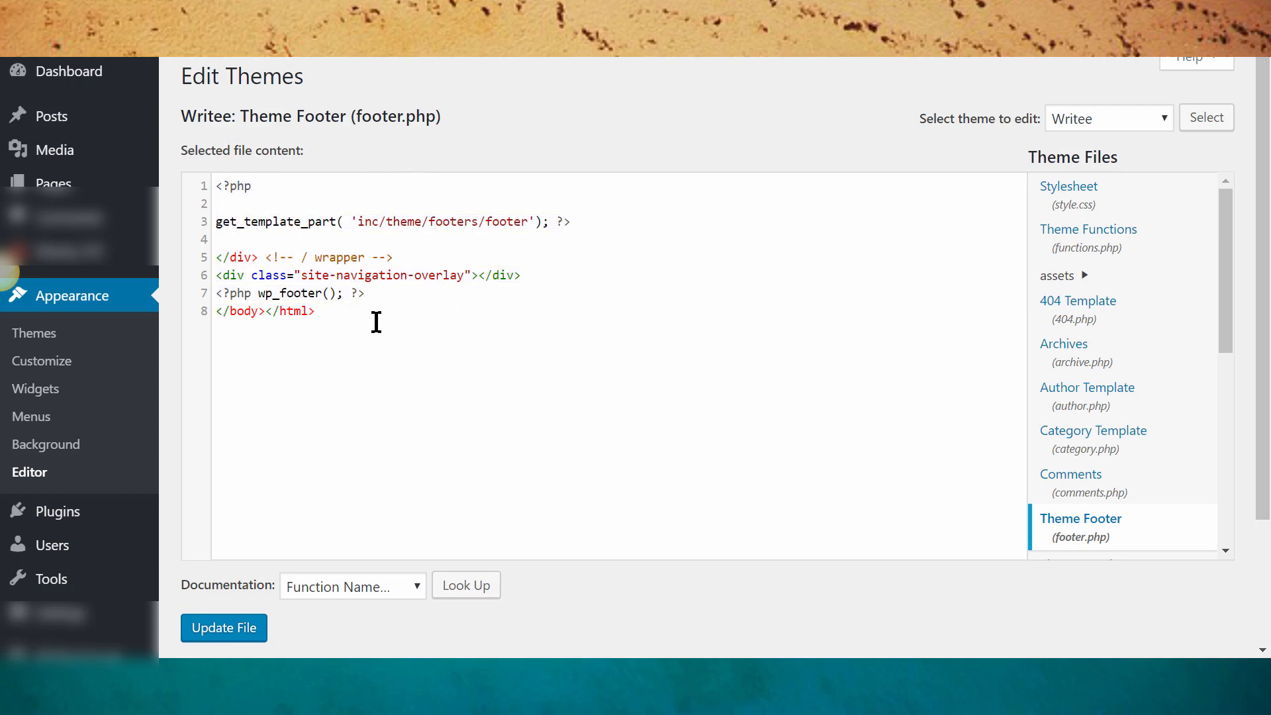
mouse_move(871, 122)
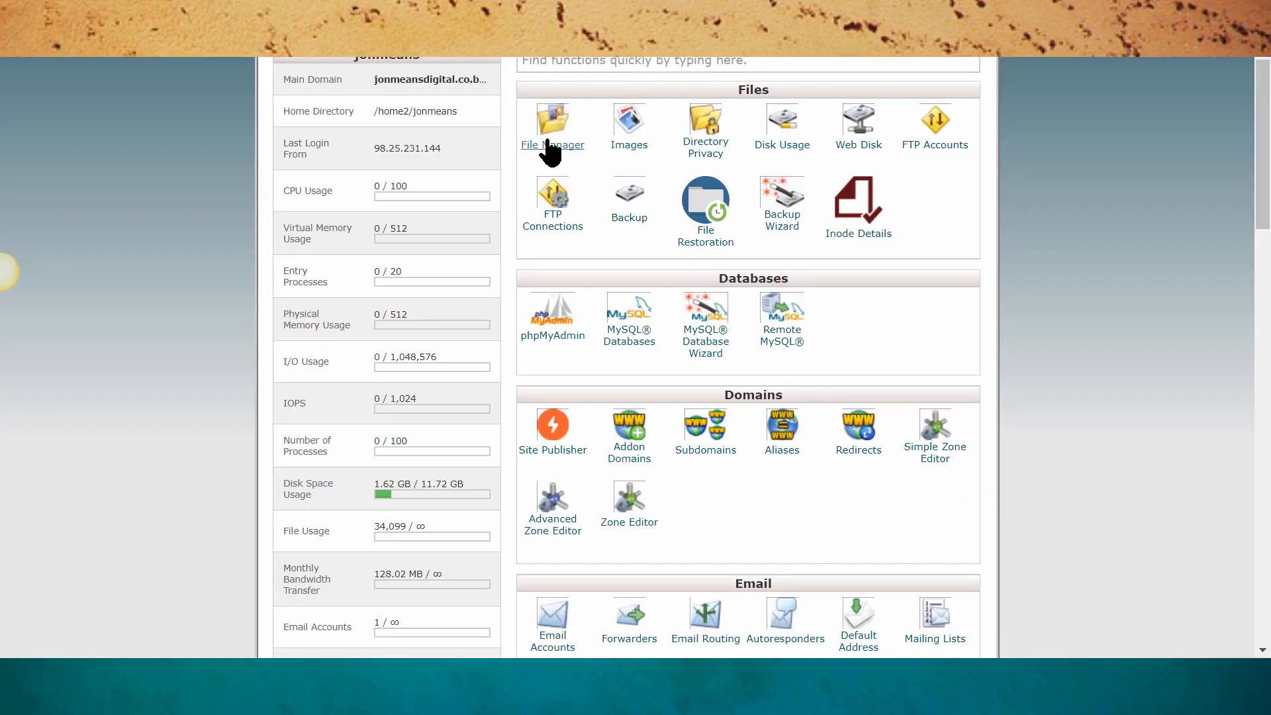
- Launch the hosting File Manager and expand the site's root folder in the tree
left_click(552, 126)
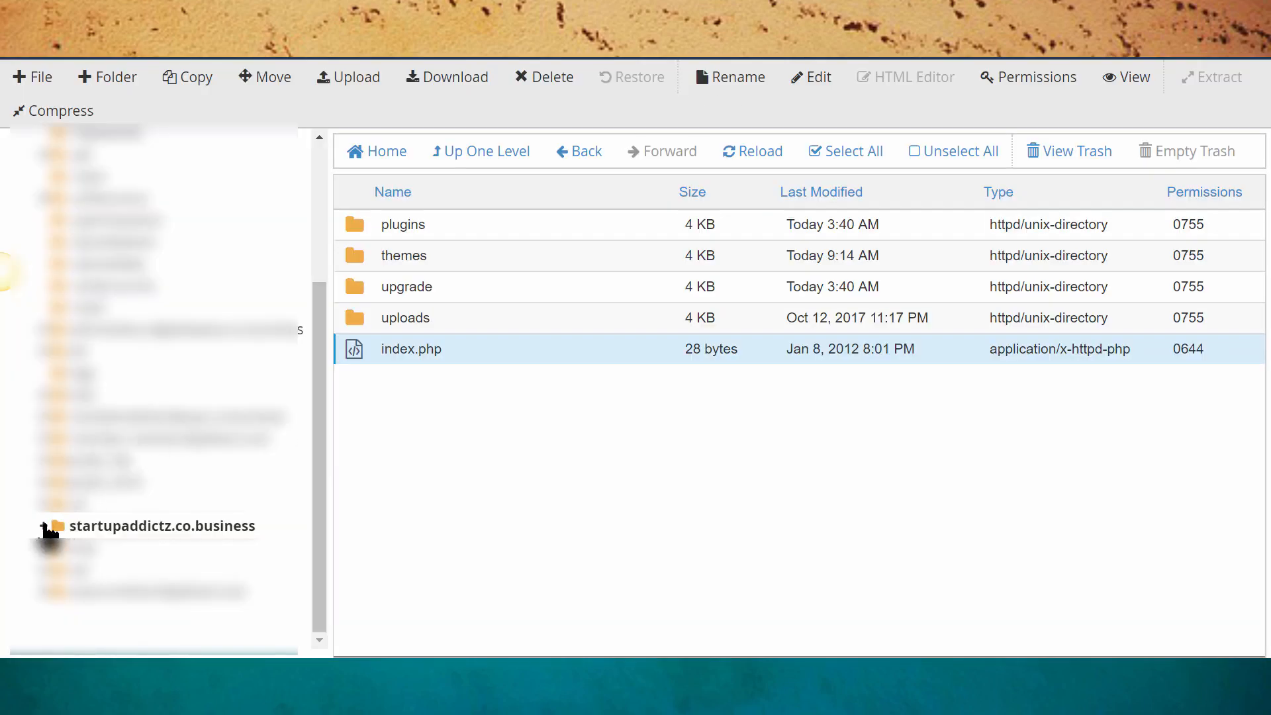
left_click(45, 526)
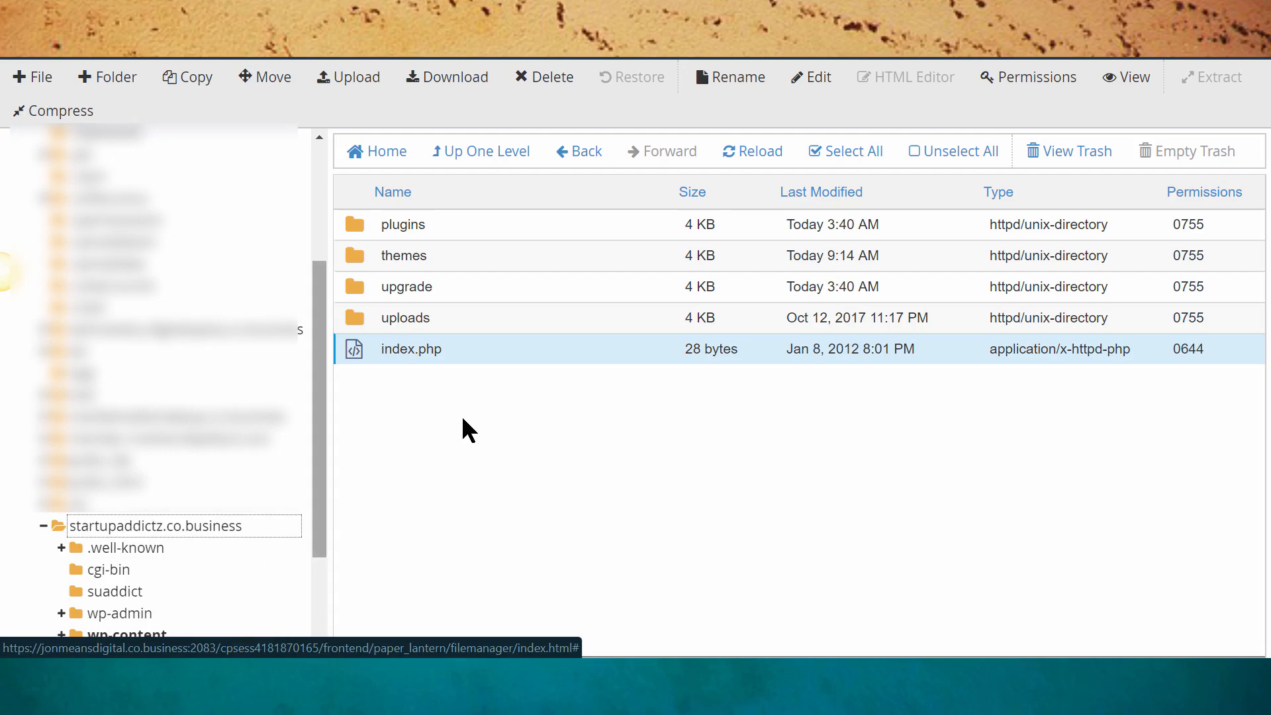
mouse_move(417, 383)
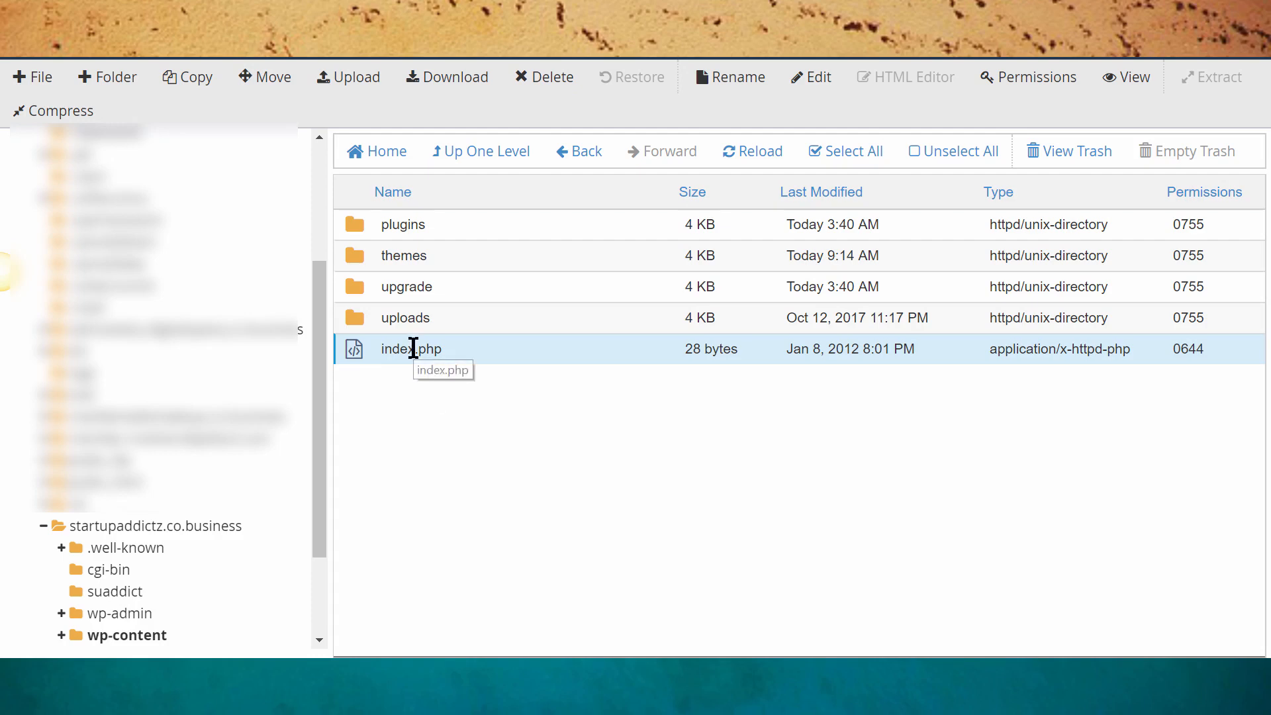
- Edit wp-content's index.php, see only 'Silence is golden', and return to the folder listing
double_click(412, 348)
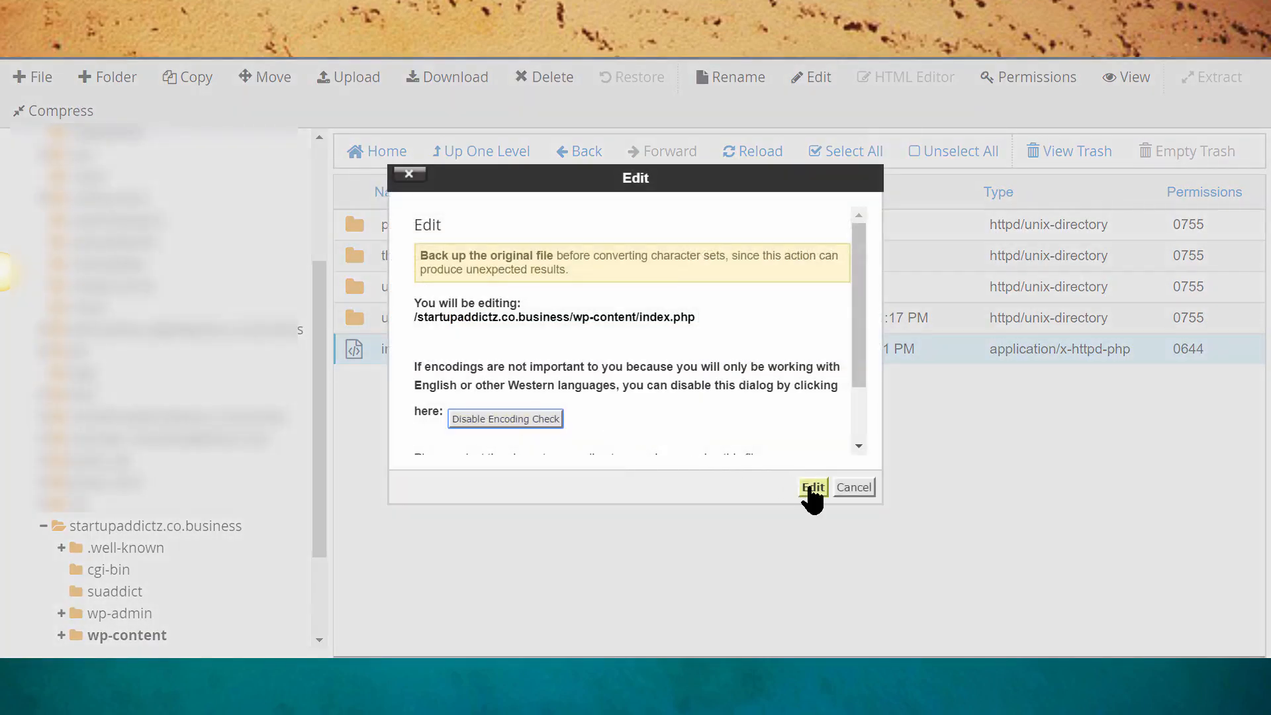
left_click(811, 488)
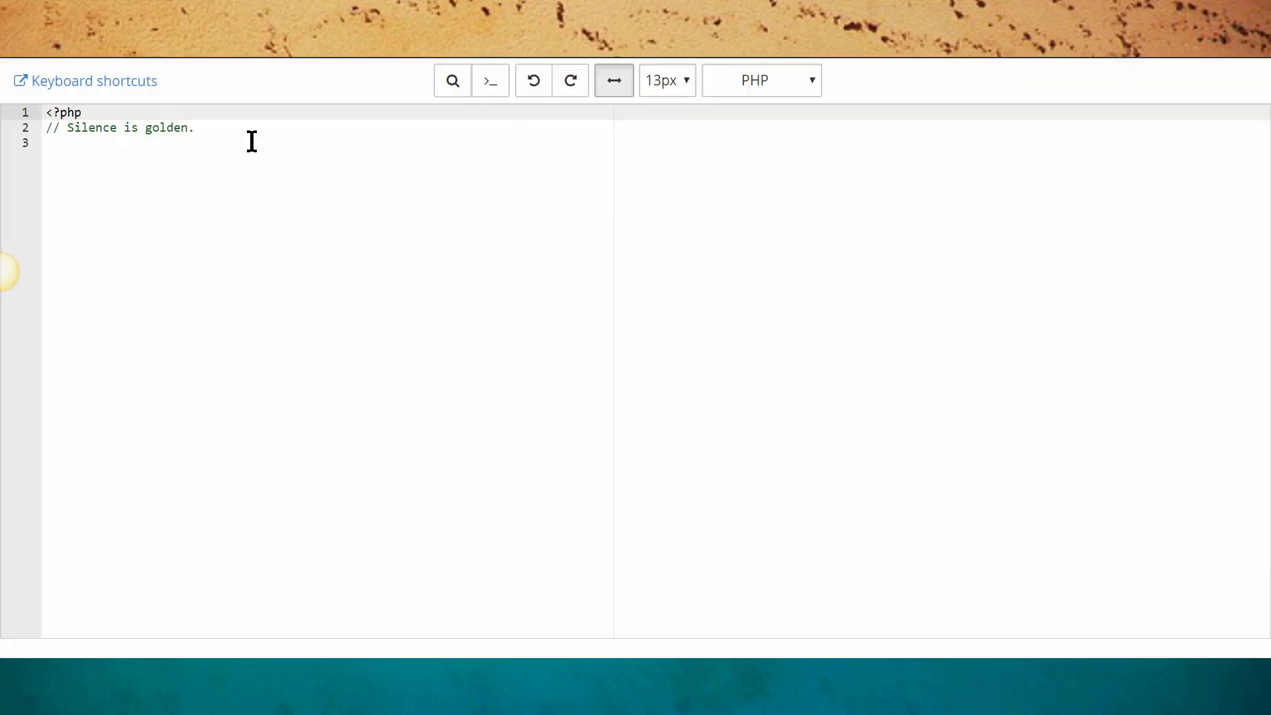
left_click(46, 112)
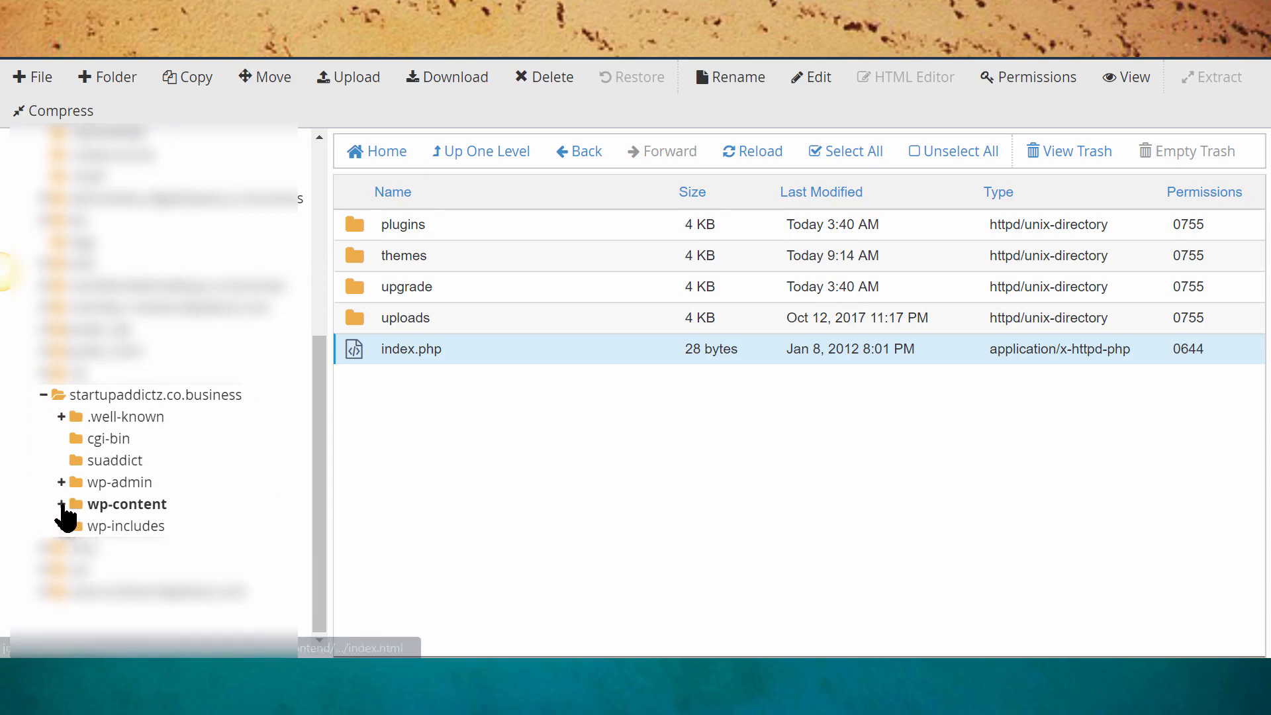
- Navigate wp-content > themes > writee > inc > footers and select its footer.php
left_click(61, 503)
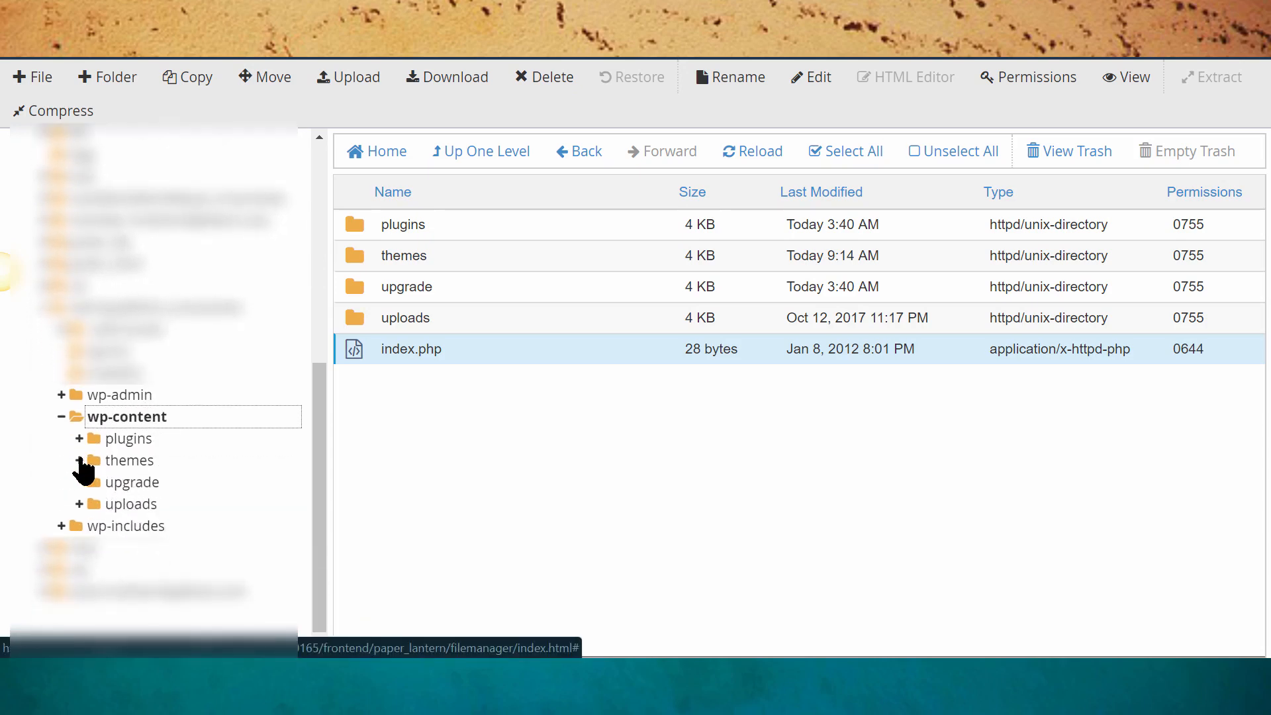
left_click(79, 459)
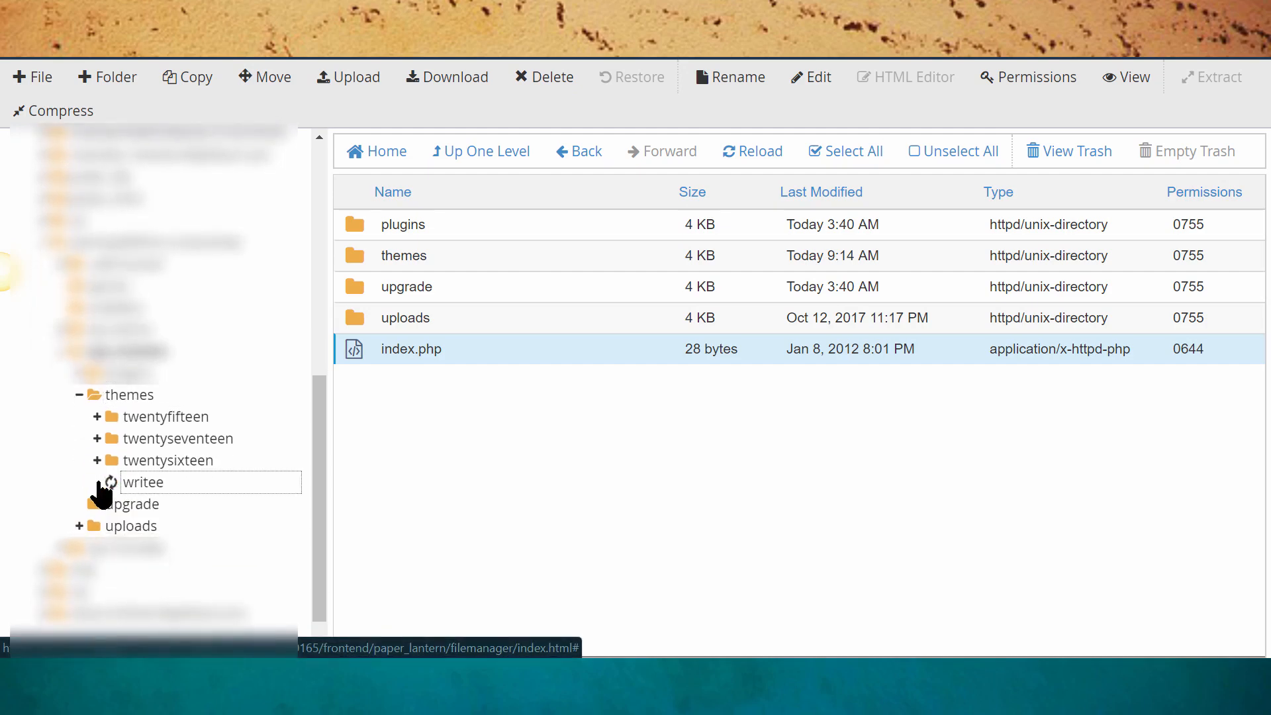
left_click(107, 482)
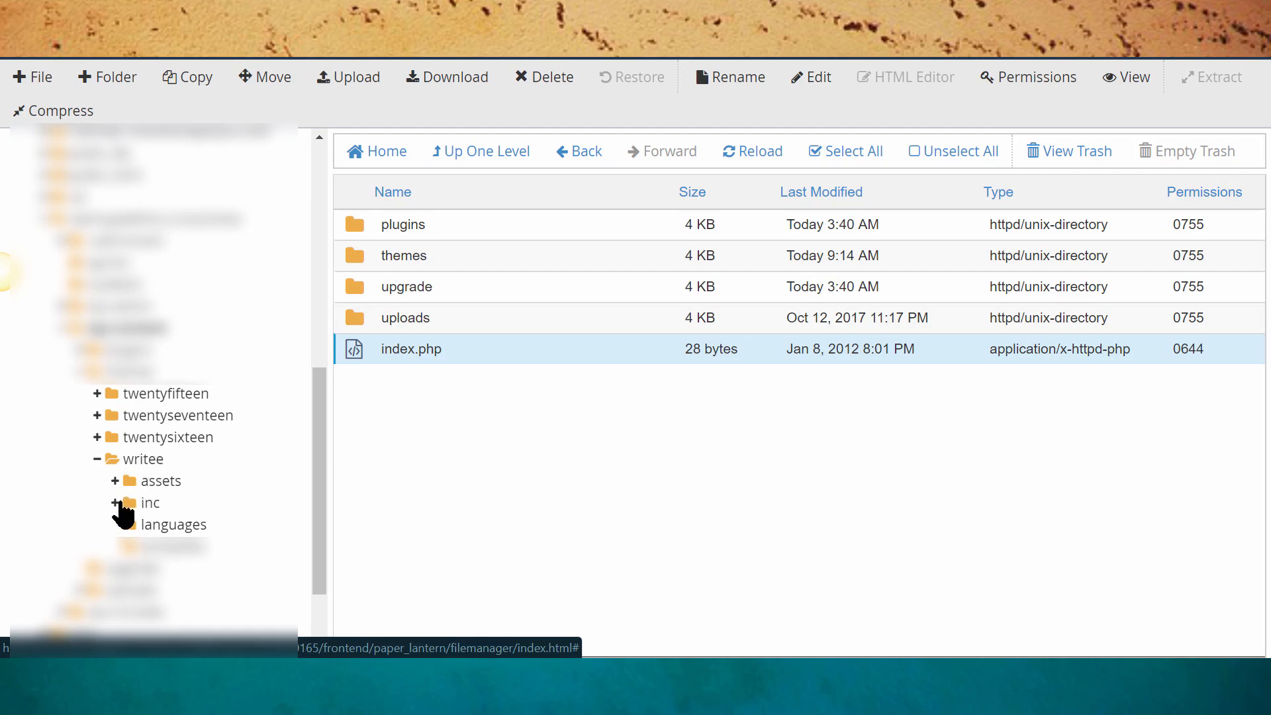
left_click(151, 503)
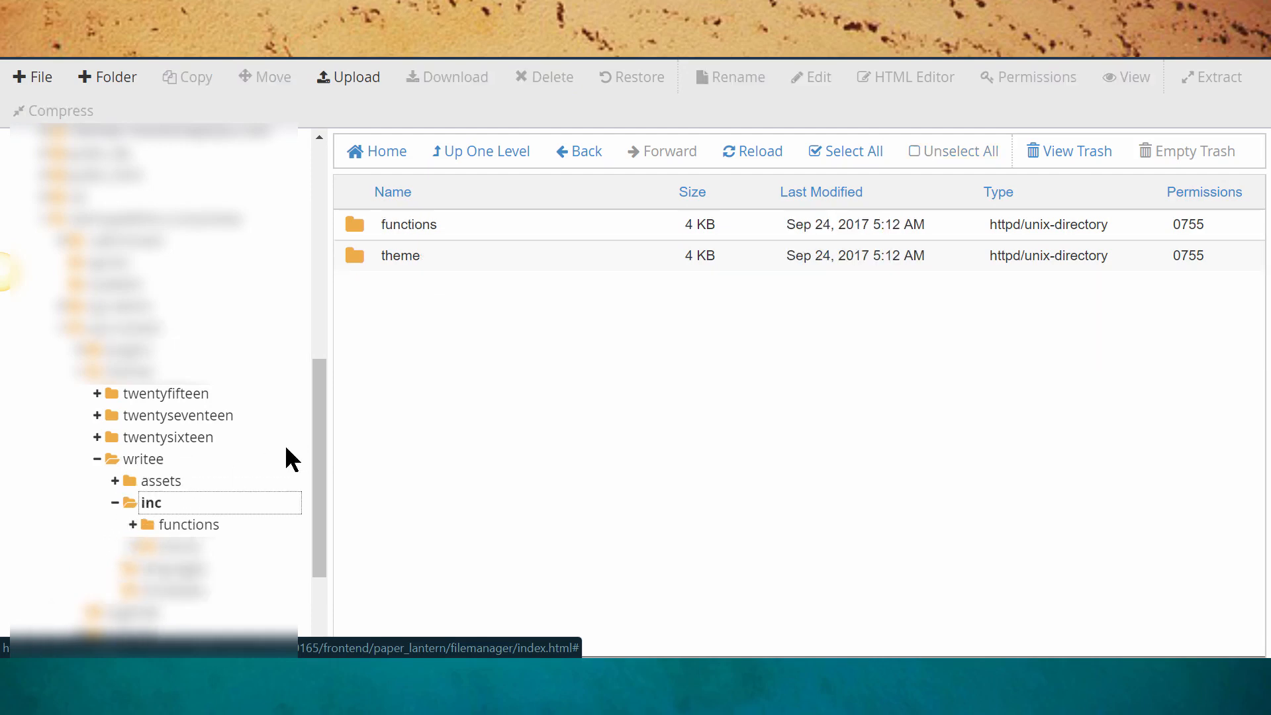
mouse_move(256, 436)
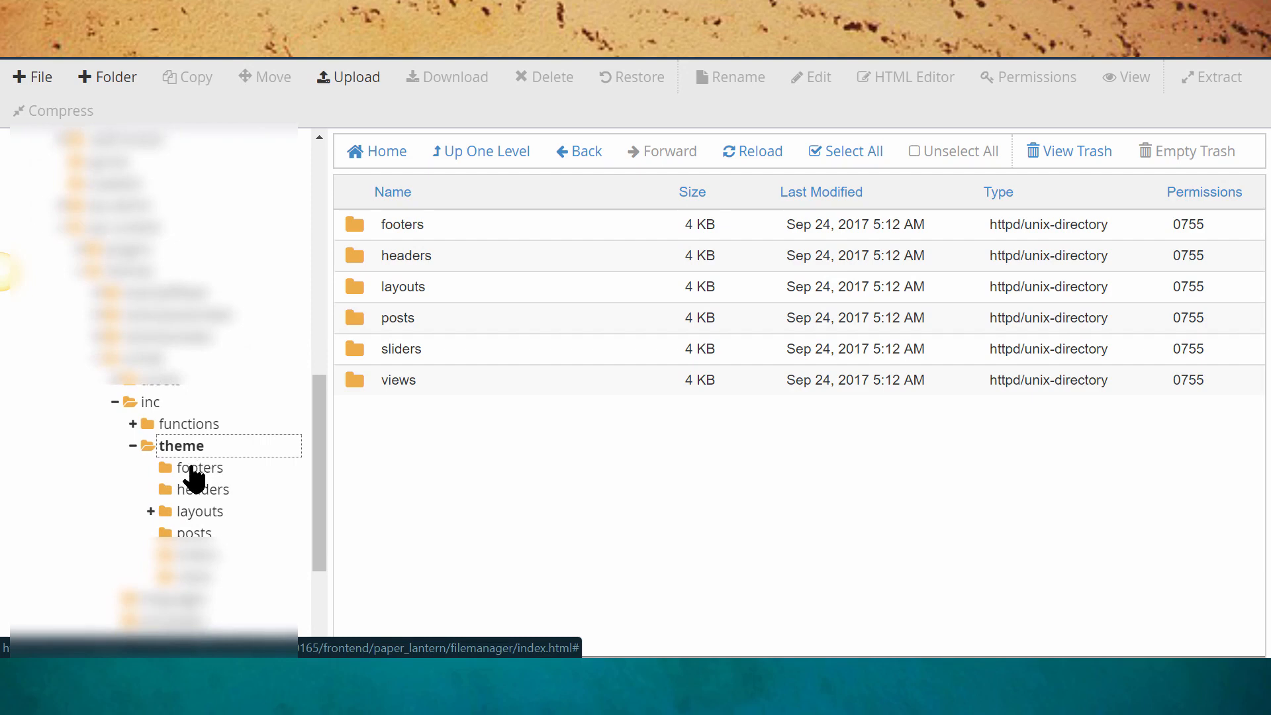
left_click(201, 468)
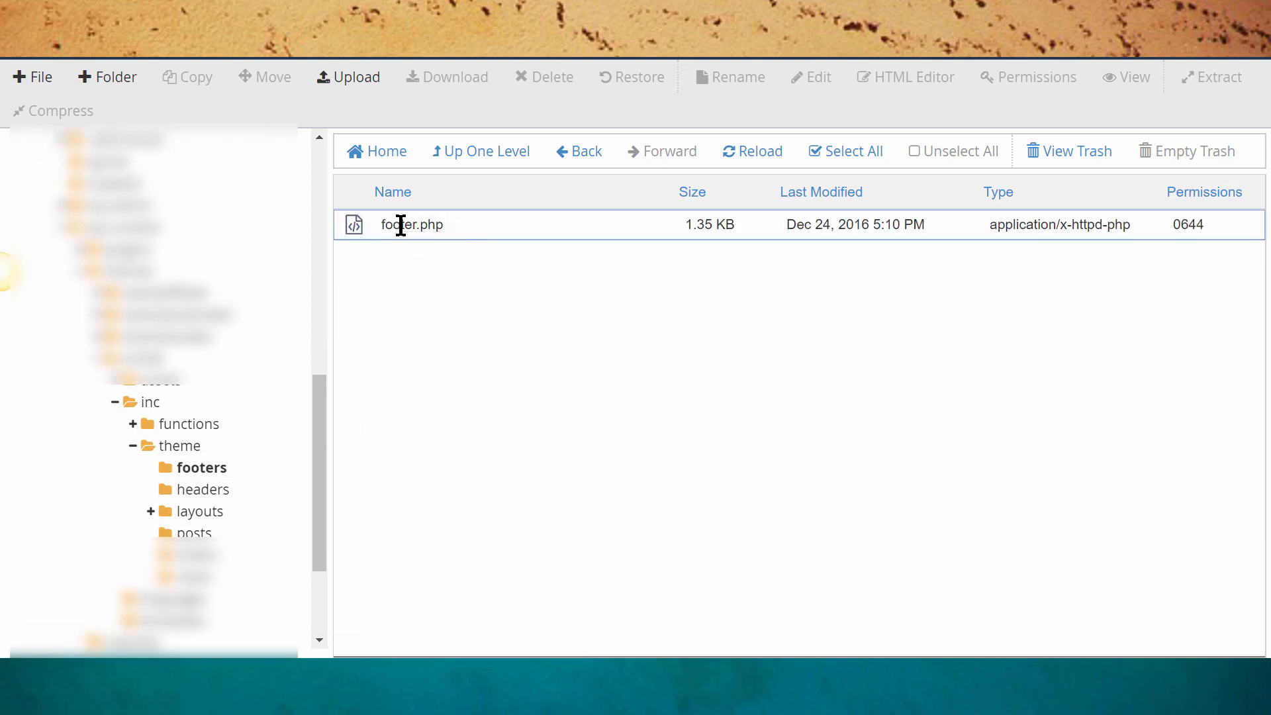
left_click(411, 225)
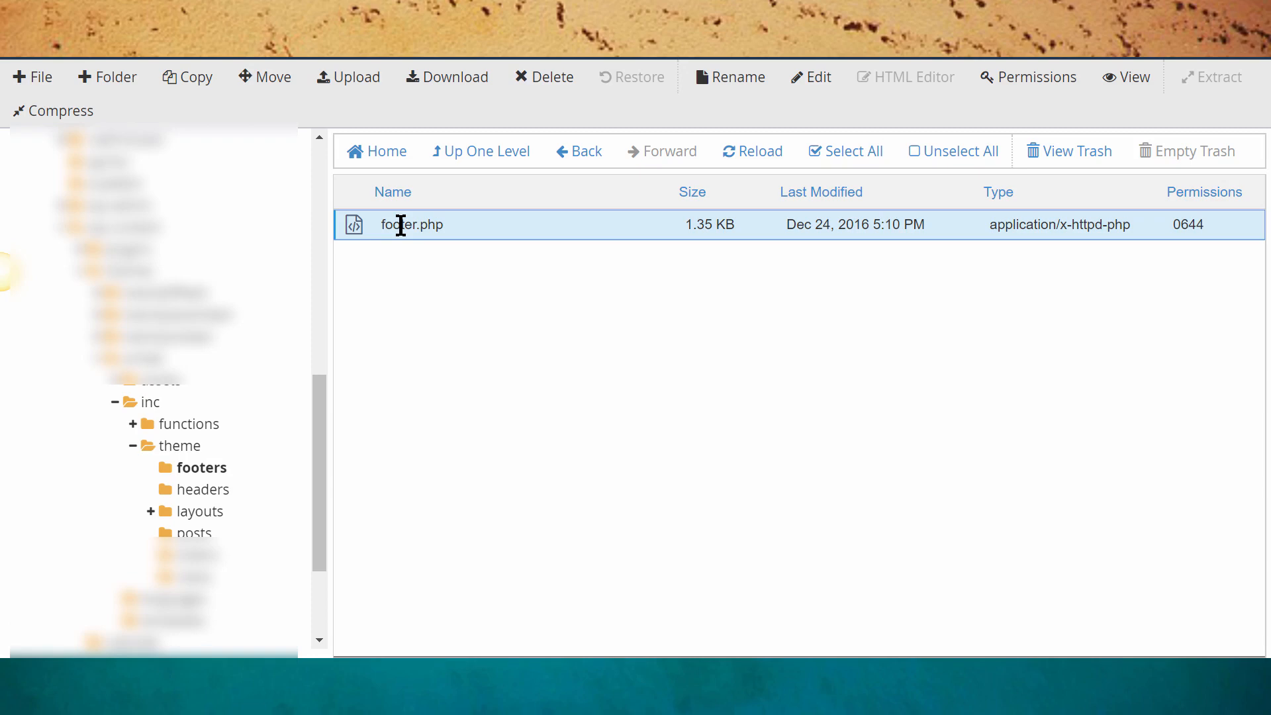
- Choose Edit on footer.php and confirm the encoding dialog to load it in the code editor
right_click(410, 225)
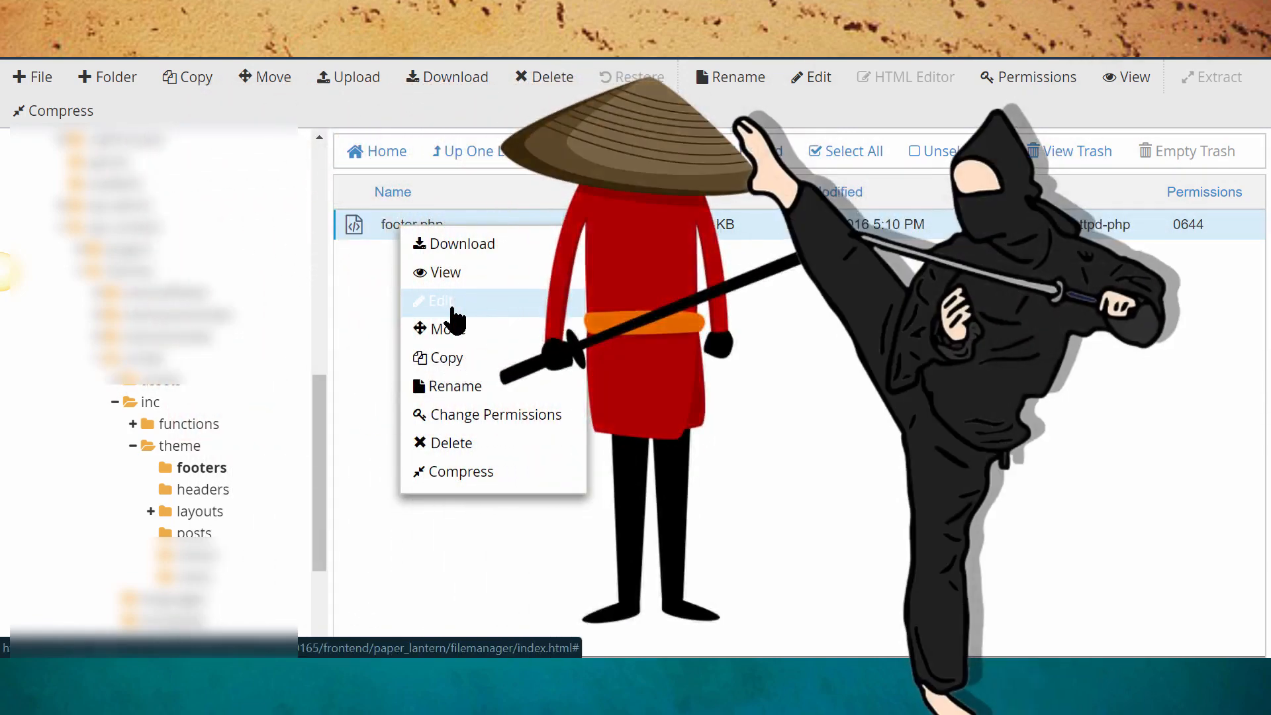
left_click(442, 301)
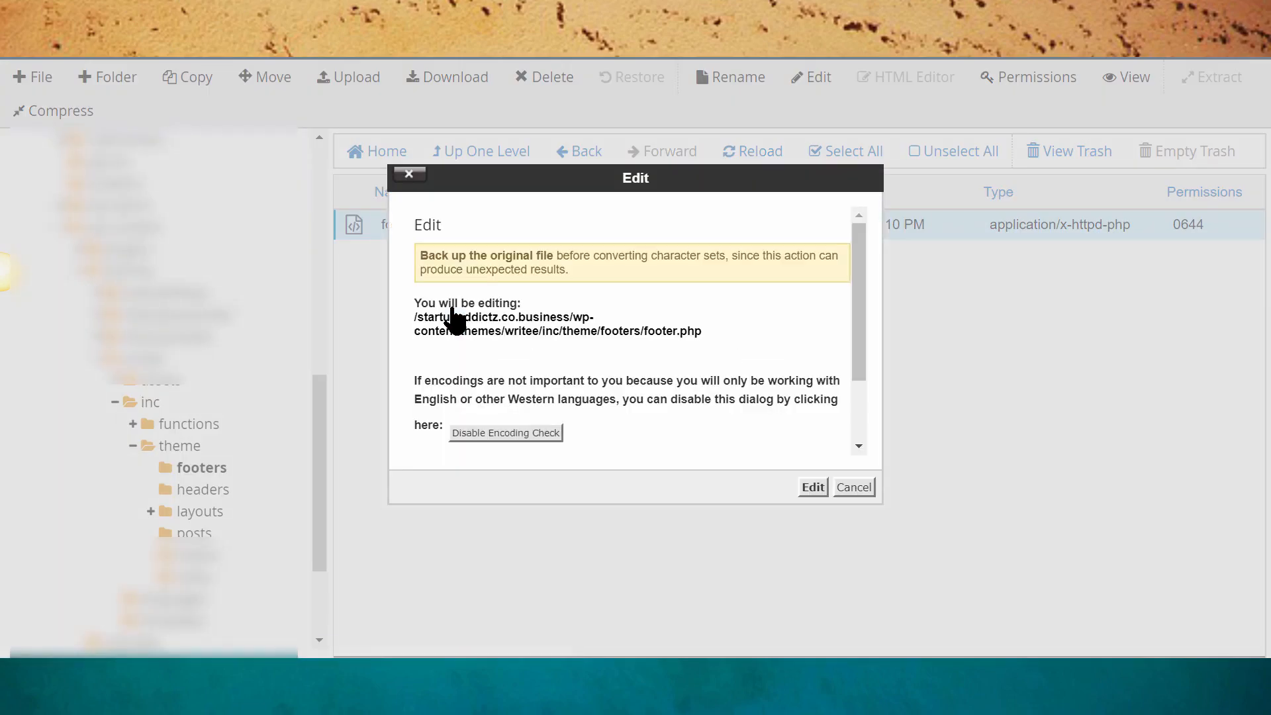
left_click(812, 488)
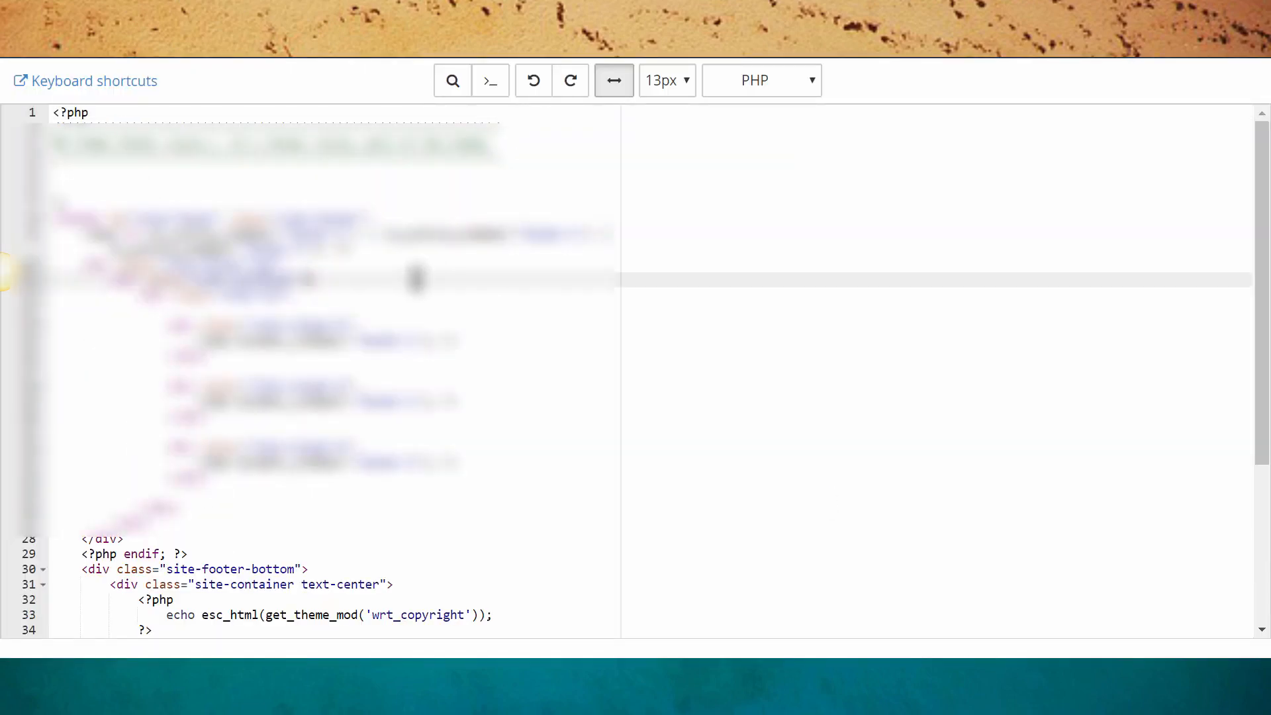
- Search the code for 'theme by' and erase the 'Theme by' text on line 36
left_click(452, 81)
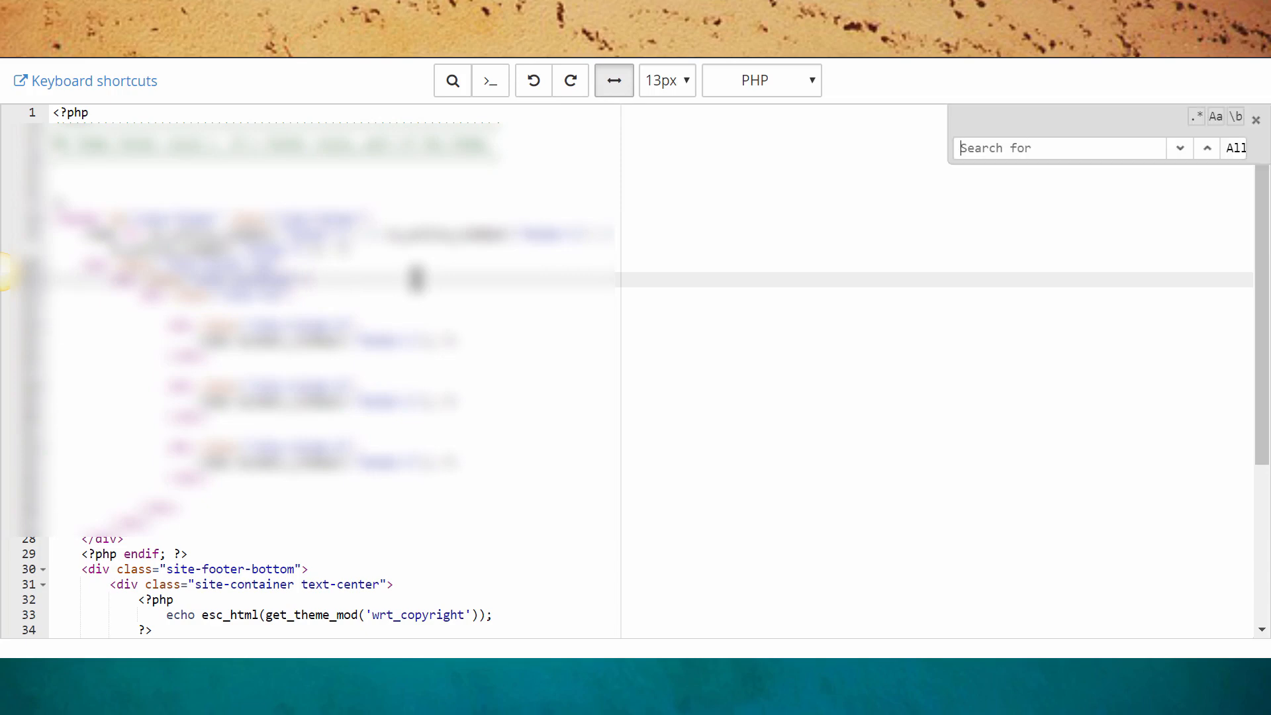
type("theme")
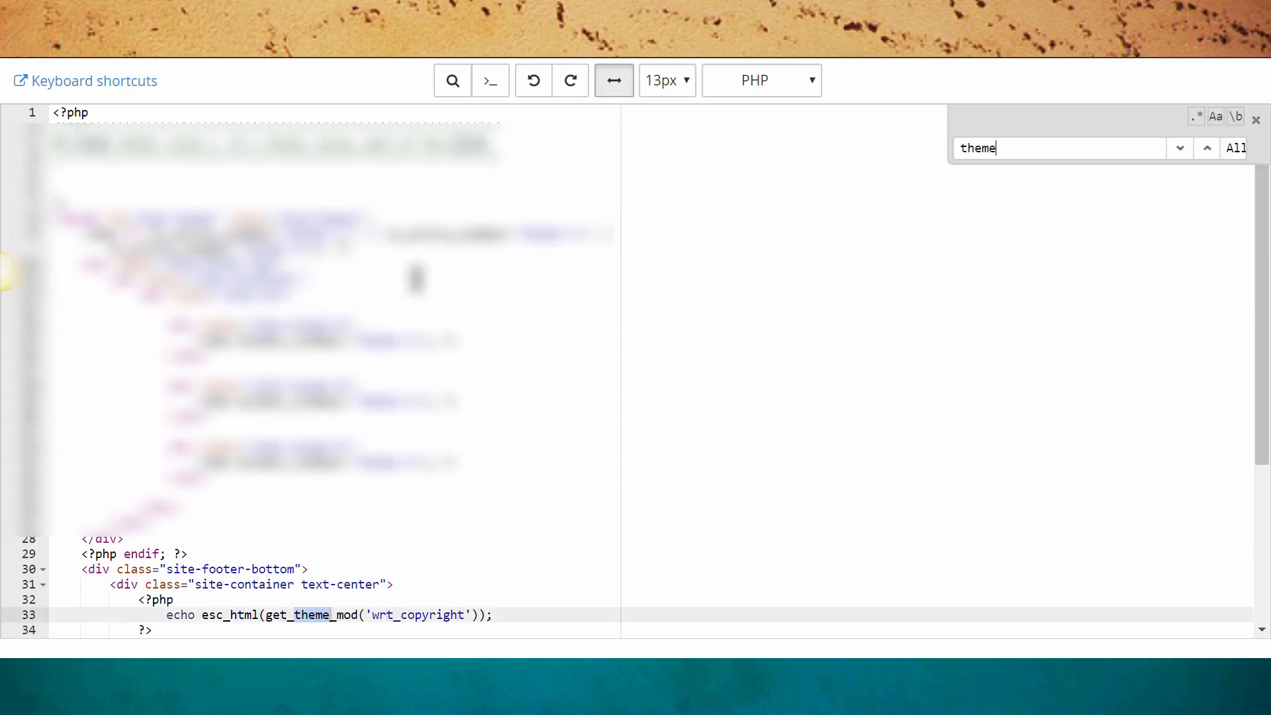
type("by")
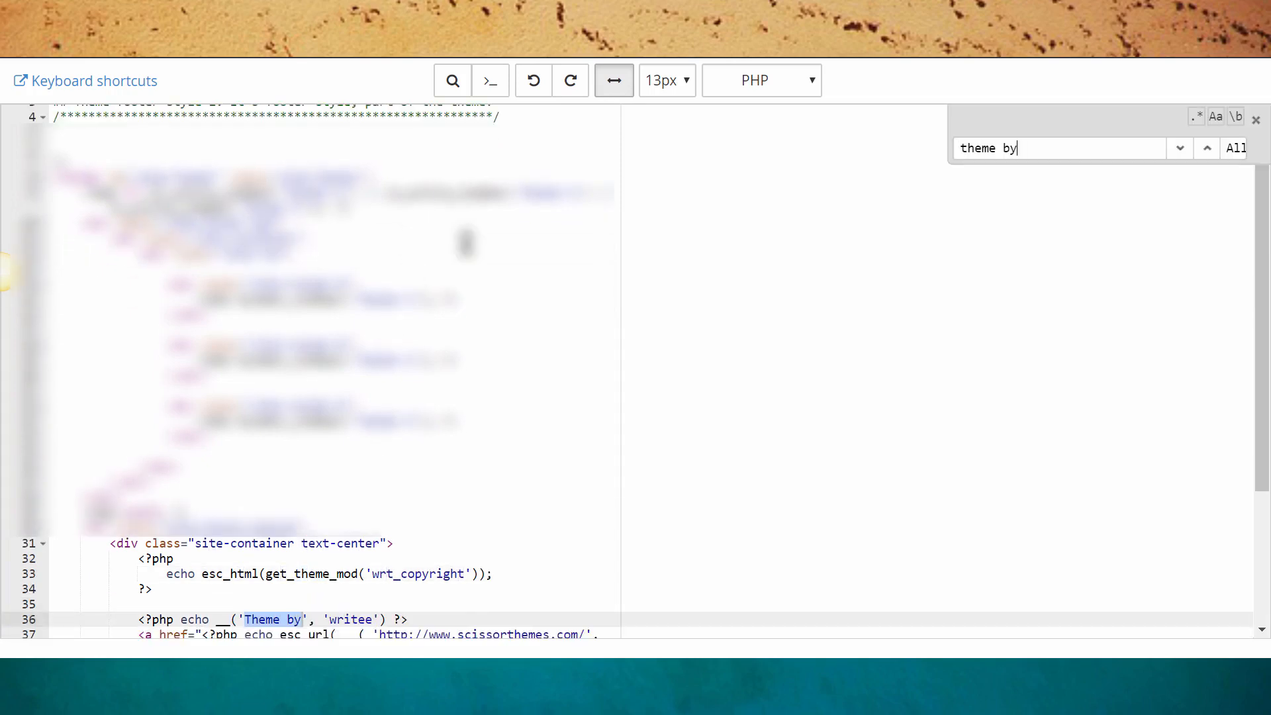
scroll("down", 3)
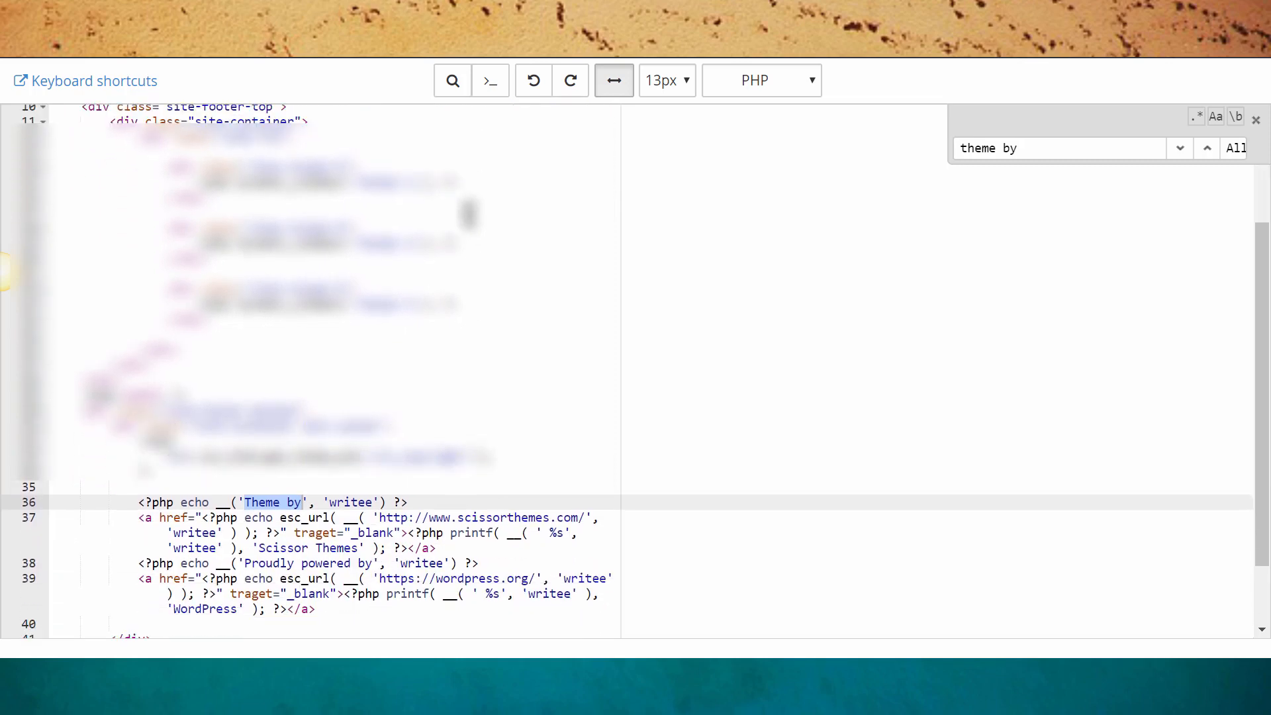
scroll("down", 3)
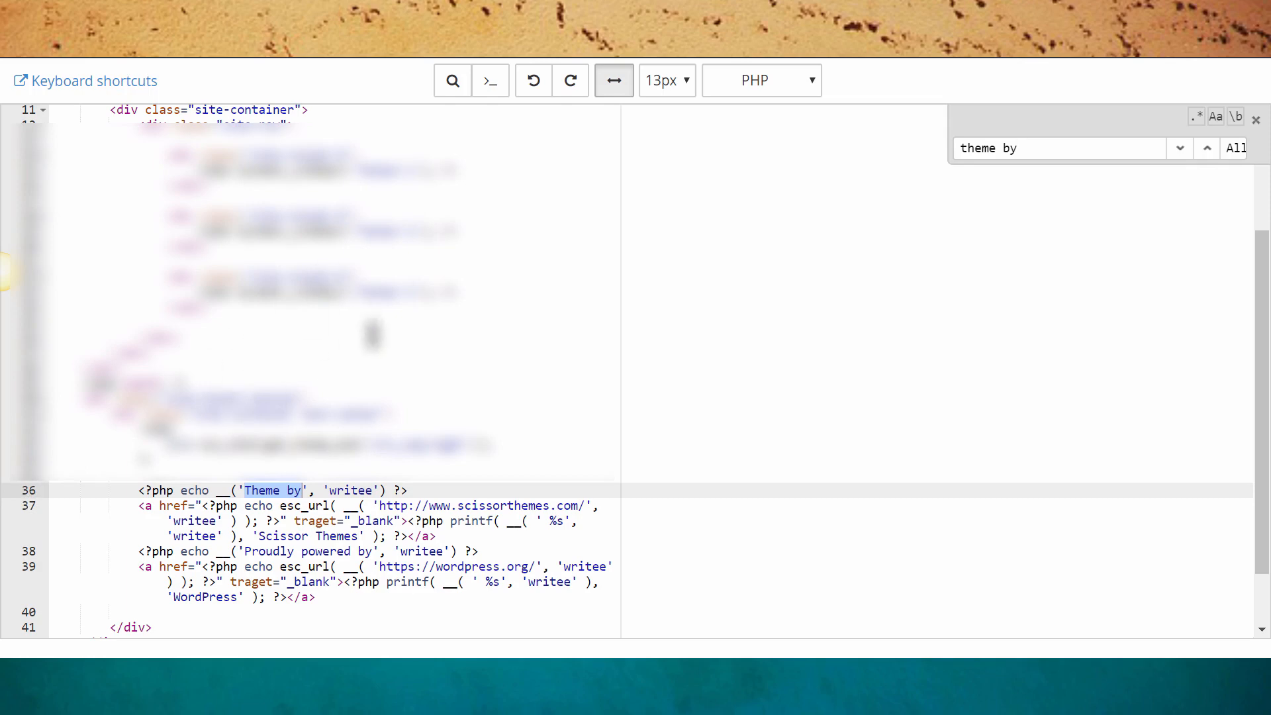
mouse_move(302, 500)
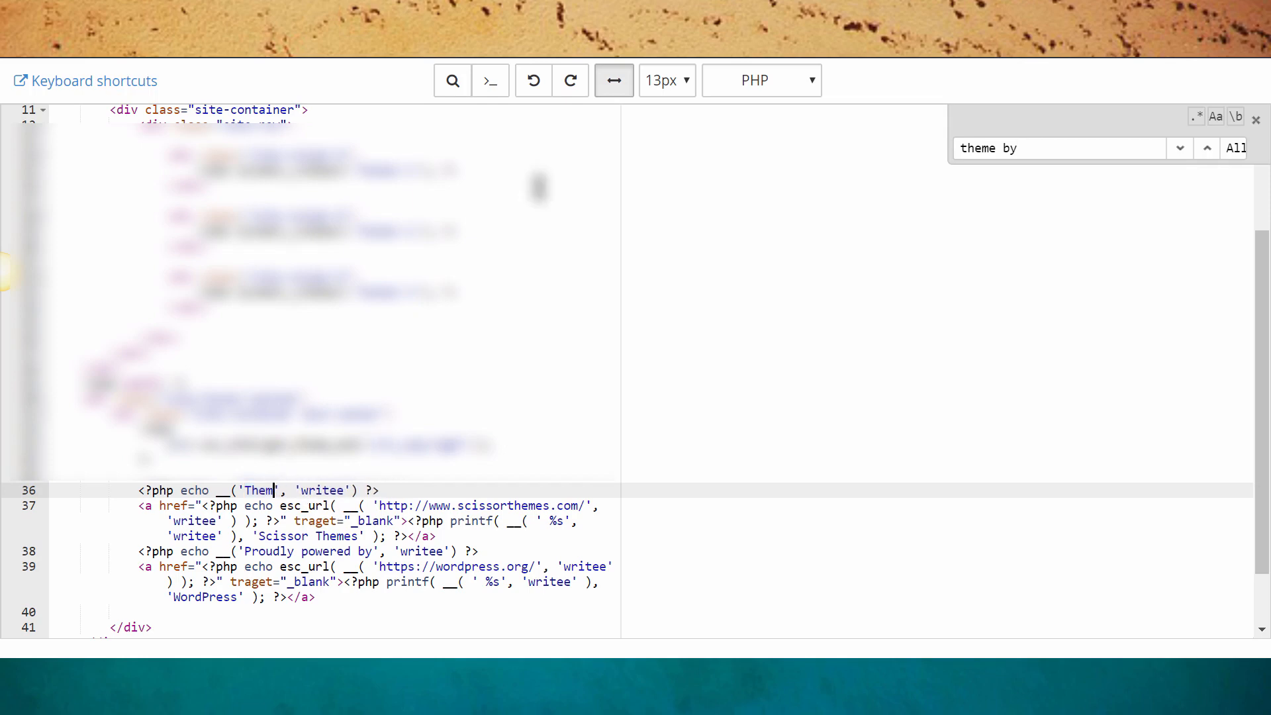
key("Backspace")
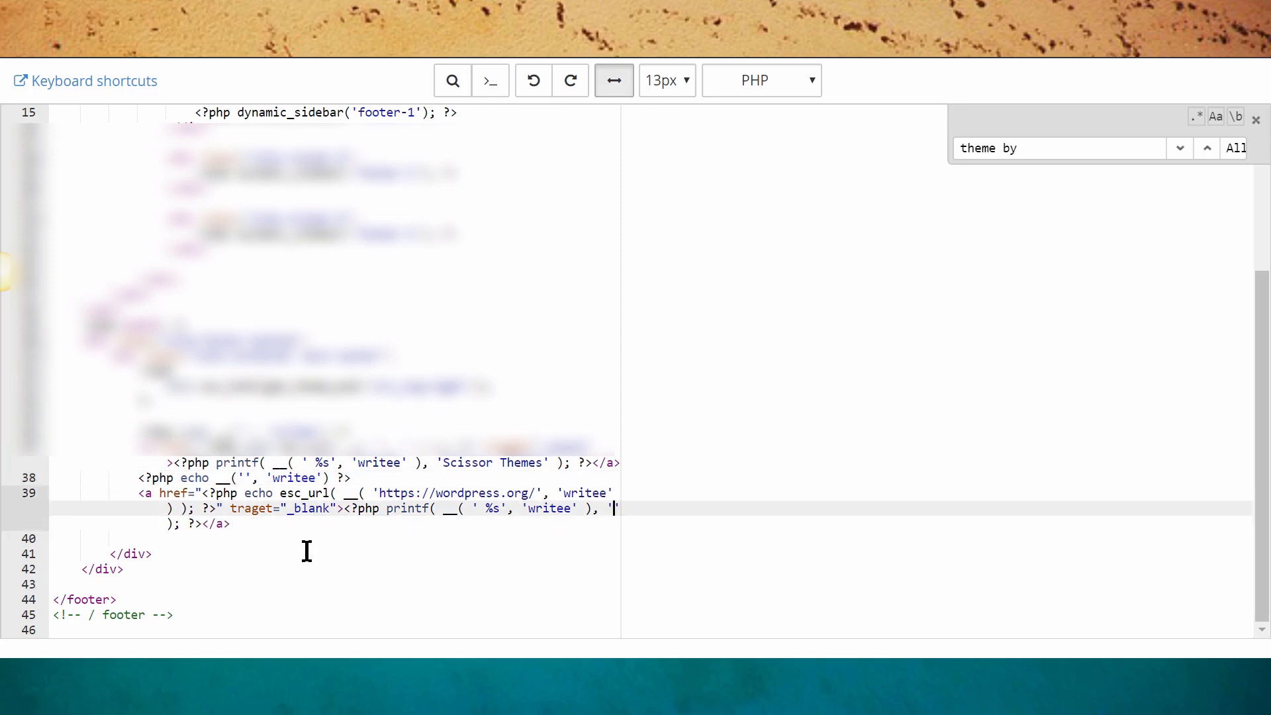
mouse_move(388, 490)
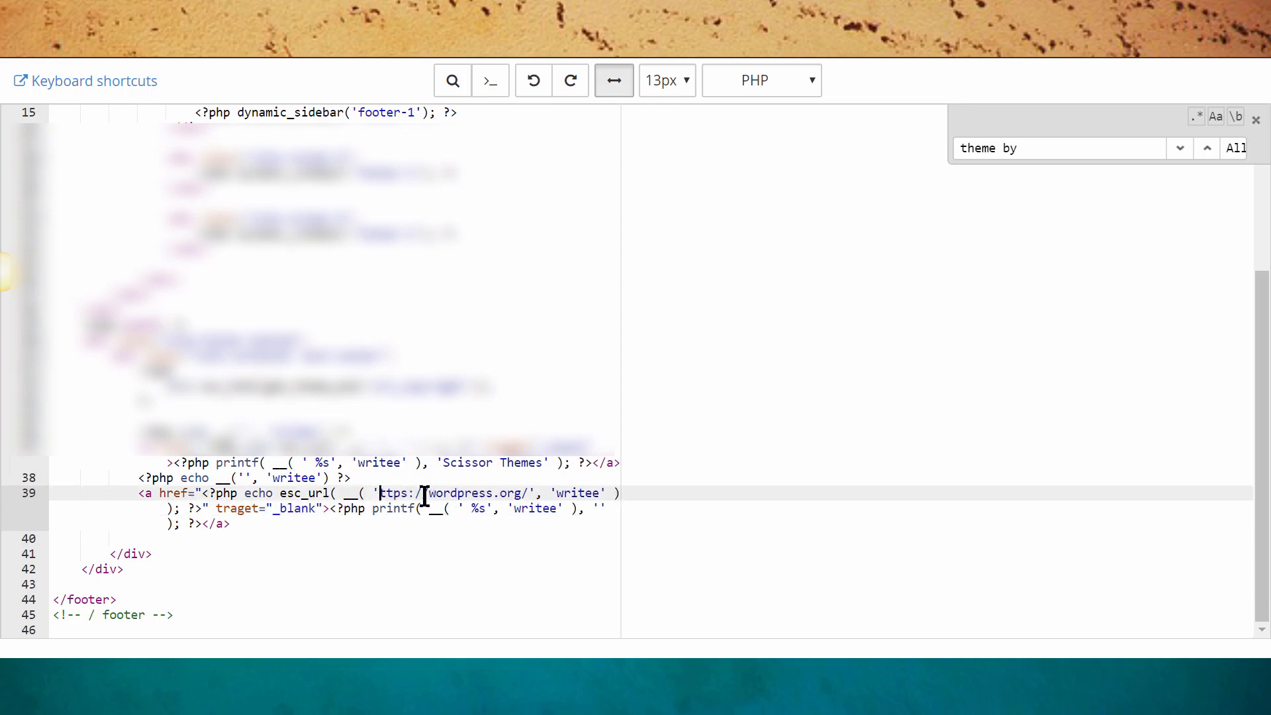
- Erase the leftover credit link URL and label text on line 39
scroll("up", 3)
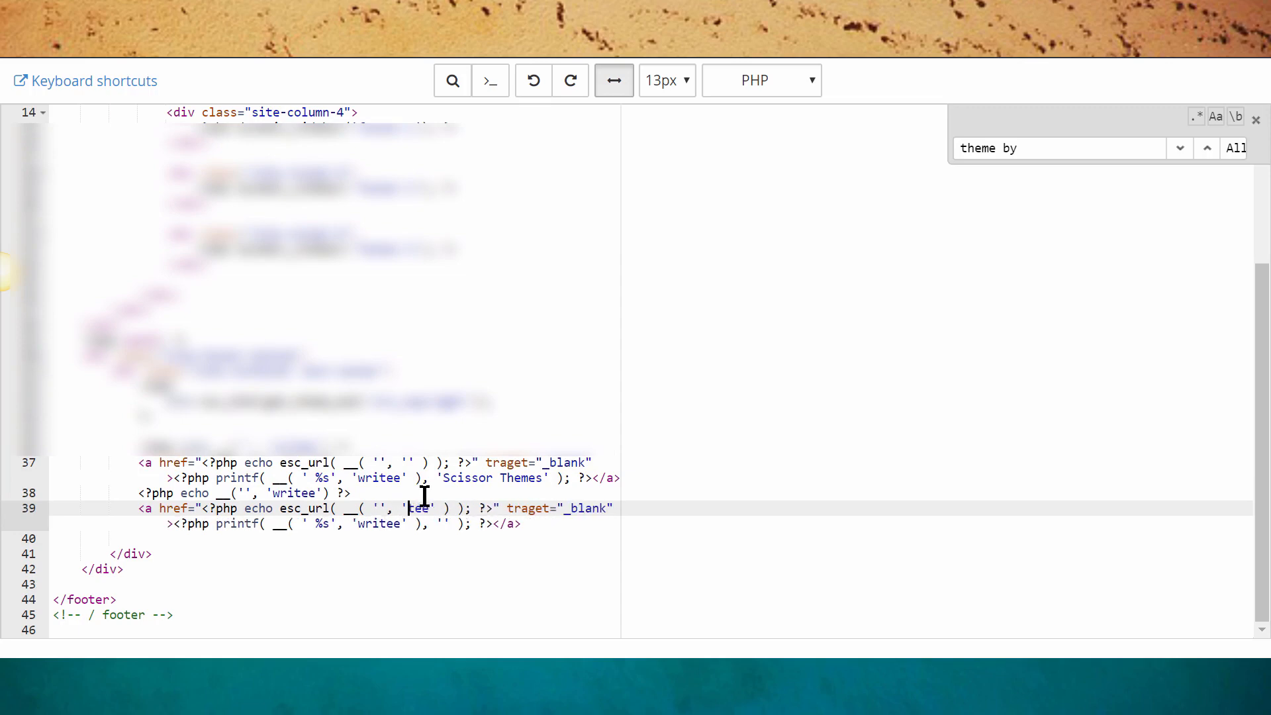
key("Backspace")
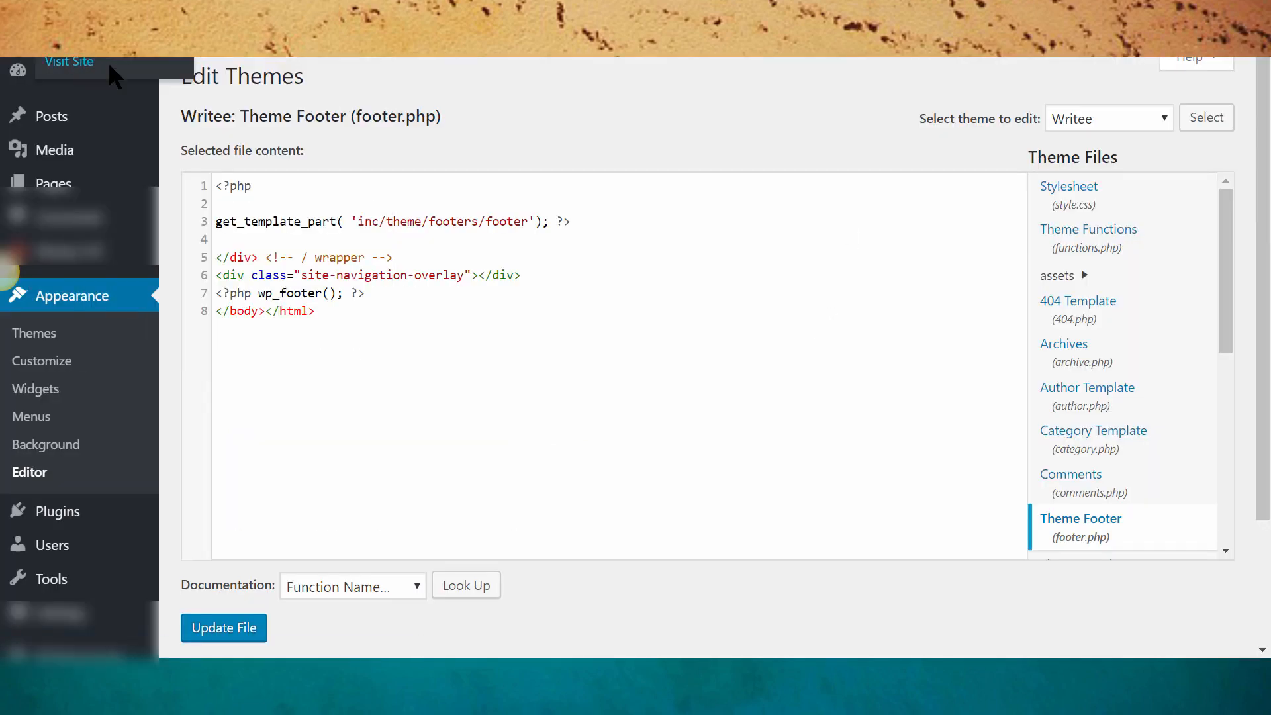
- Visit the live Startup Addictz front page from the admin bar
left_click(69, 62)
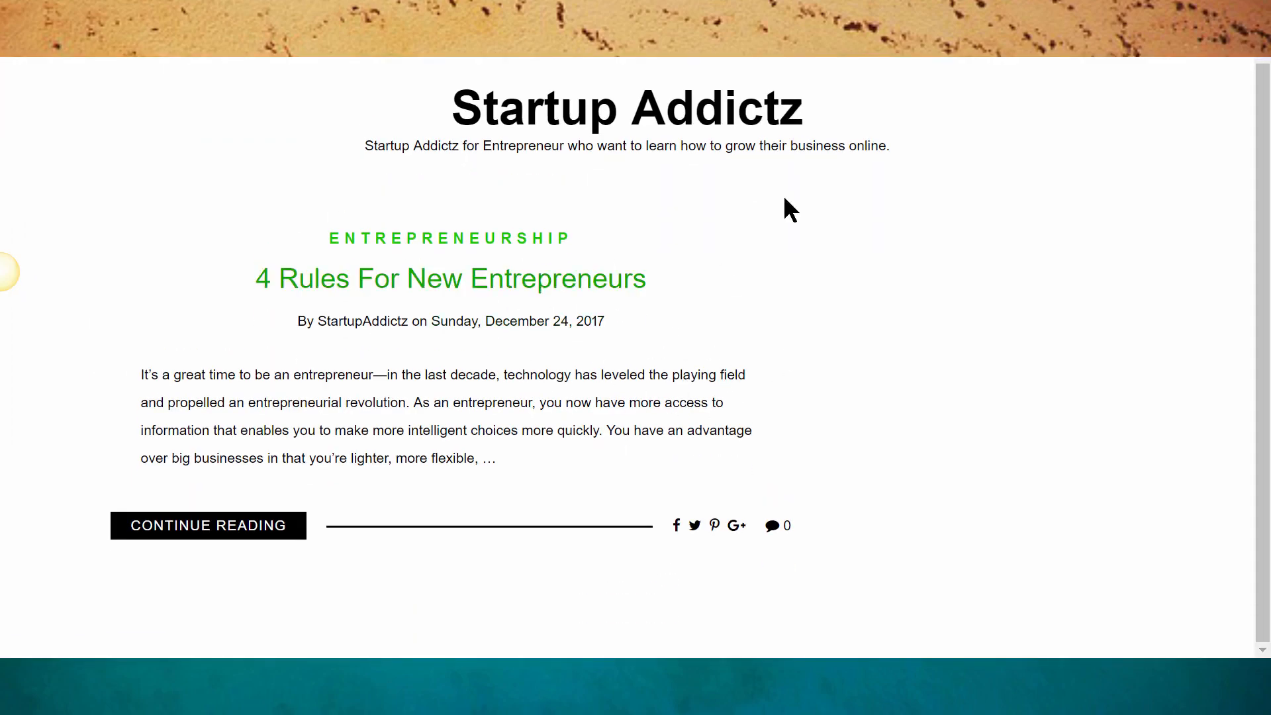
mouse_move(503, 604)
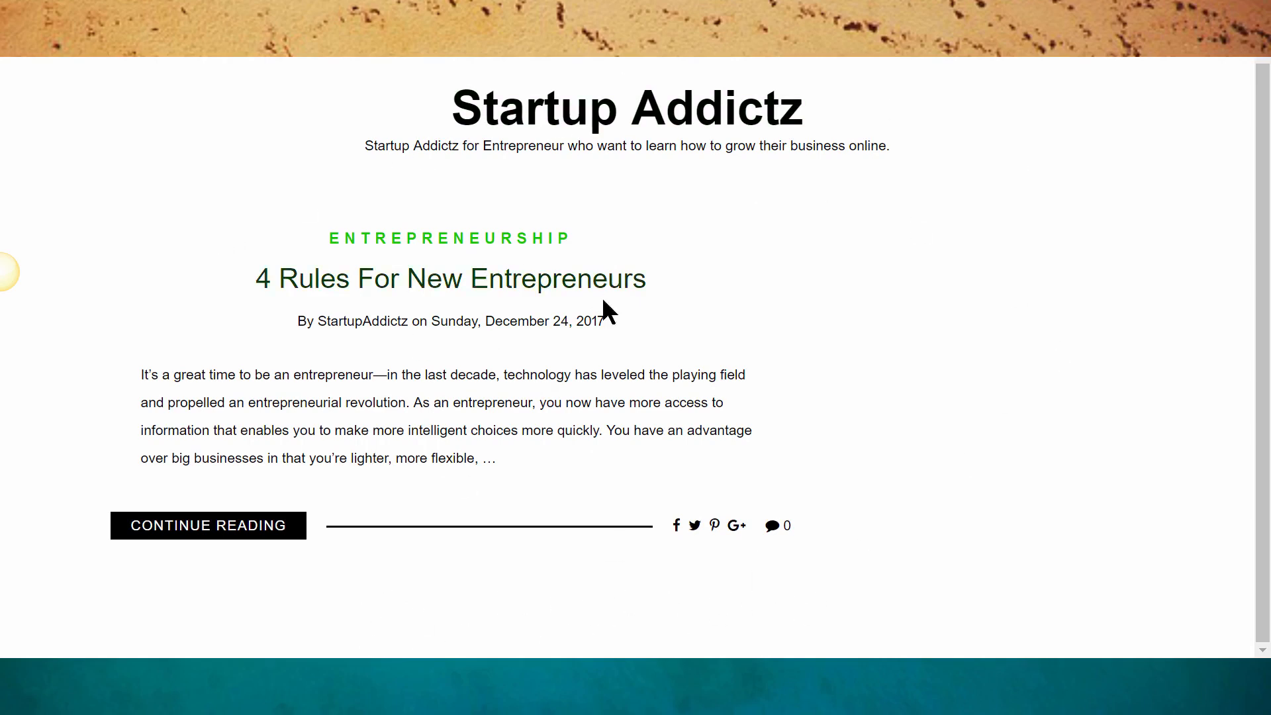
mouse_move(739, 267)
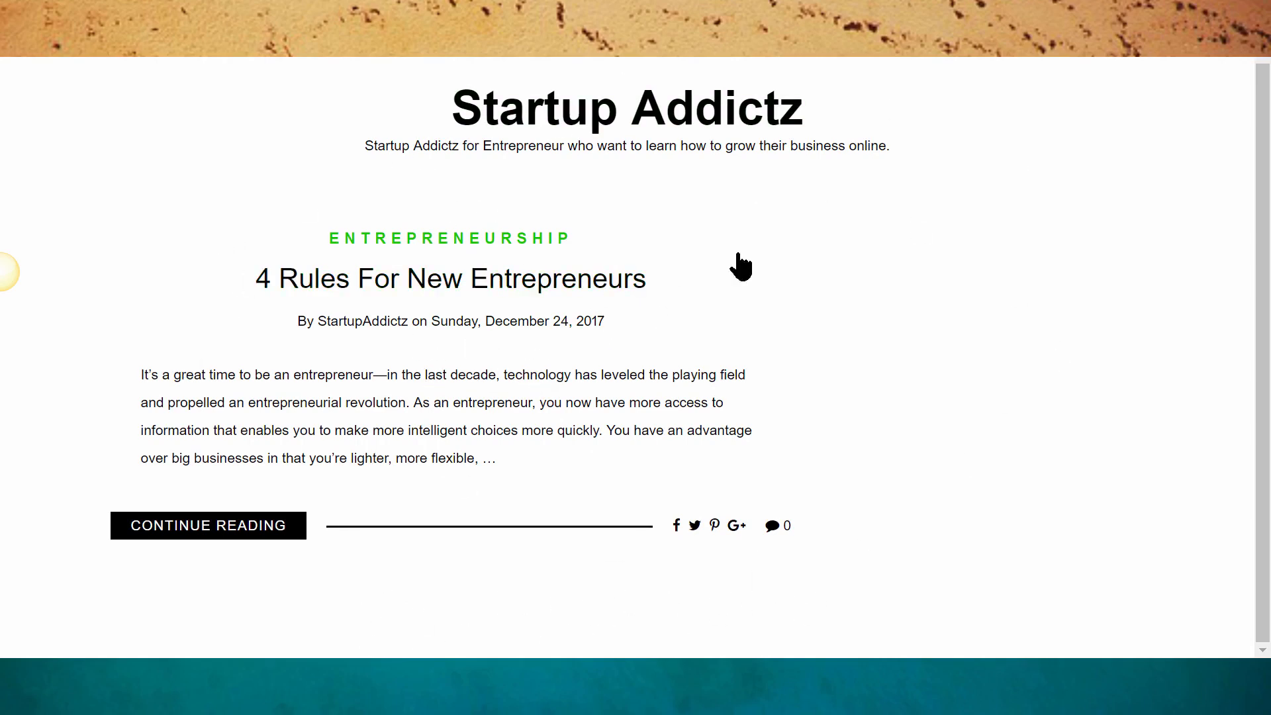
mouse_move(503, 616)
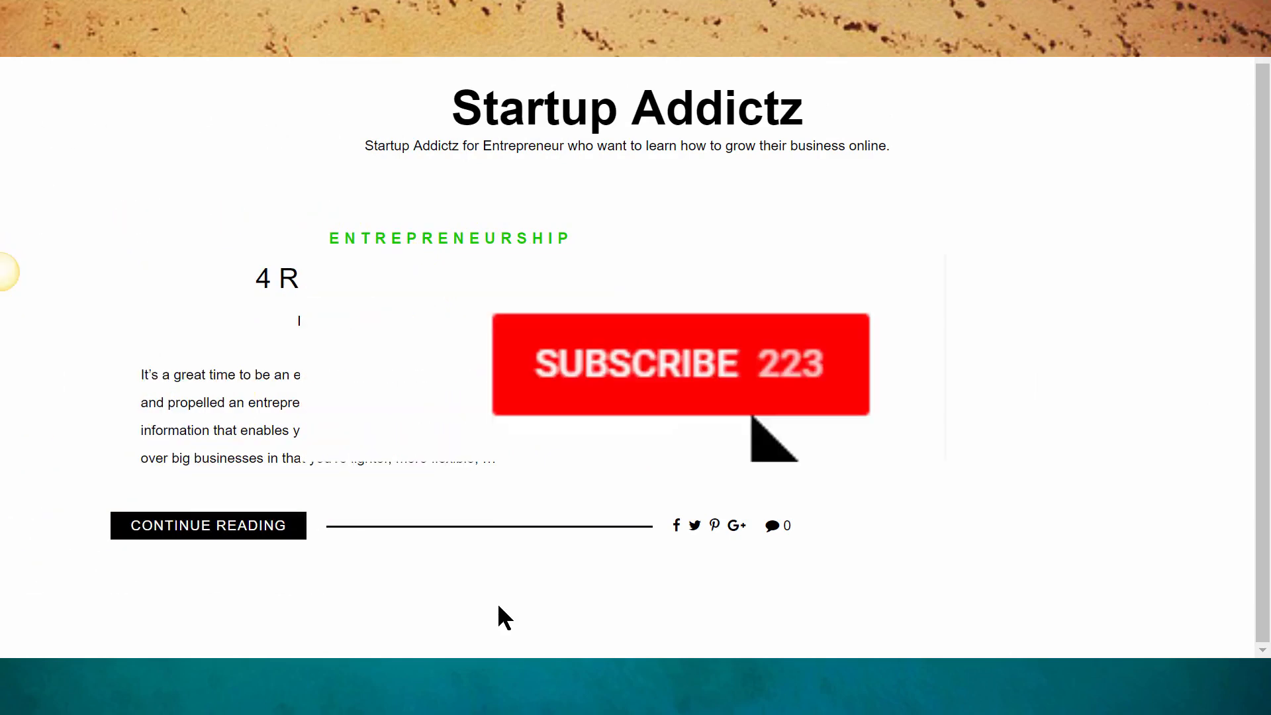
left_click(680, 363)
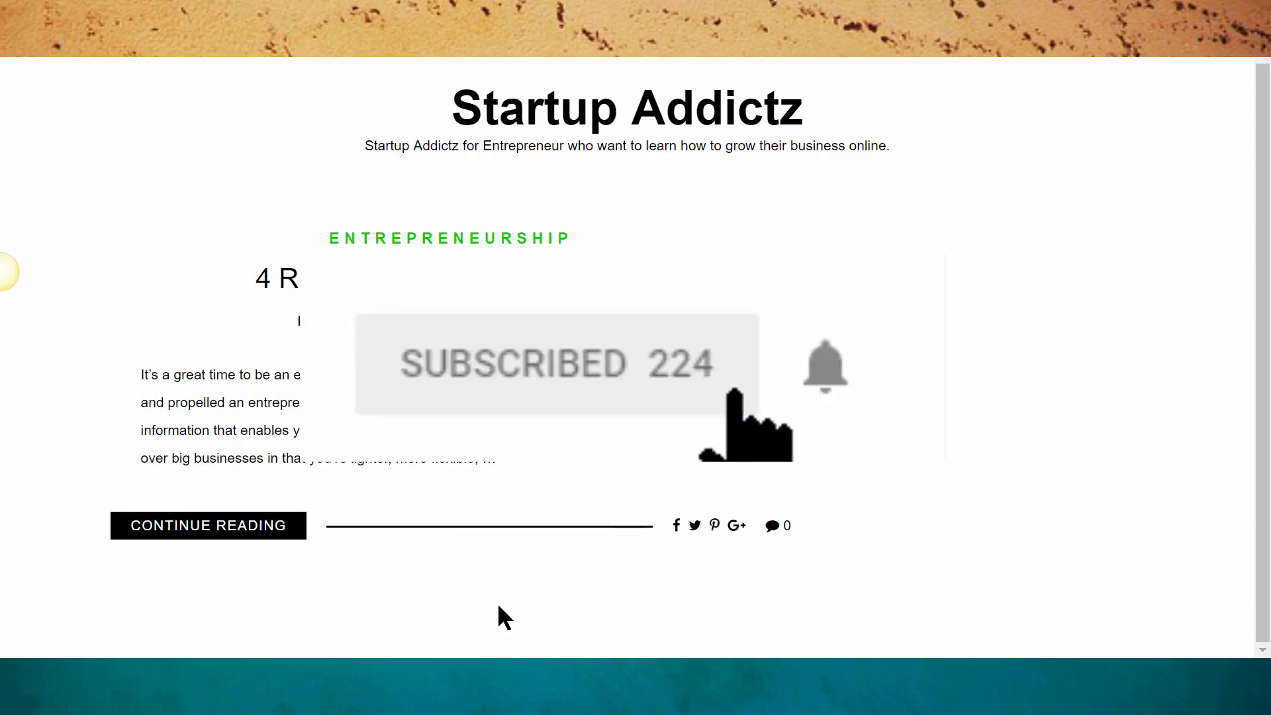